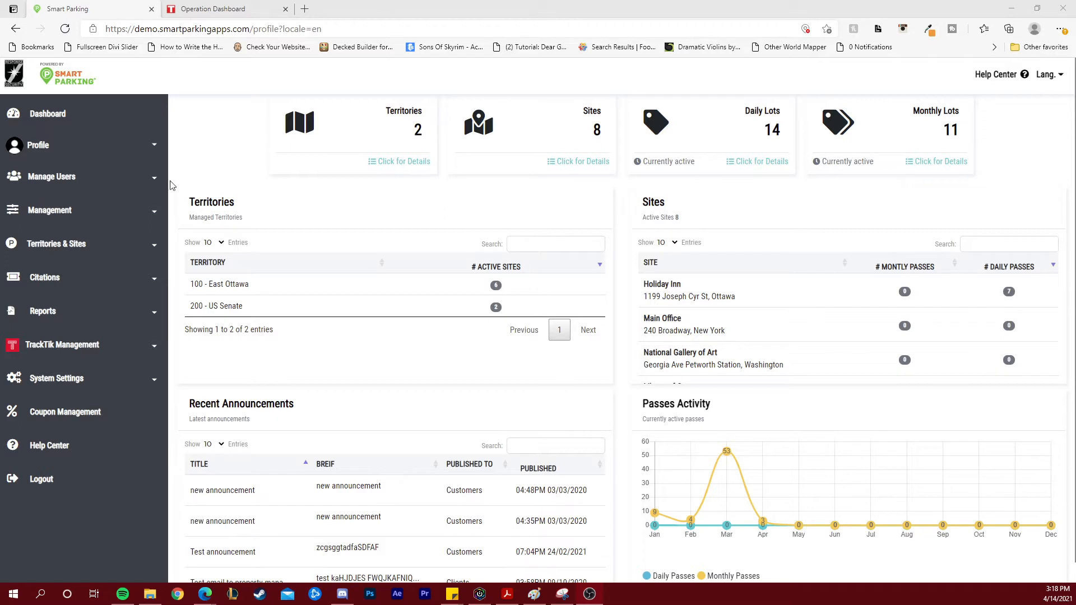
- Expand TrackTik Management in the Smart Parking sidebar to show its report and client options
left_click(61, 344)
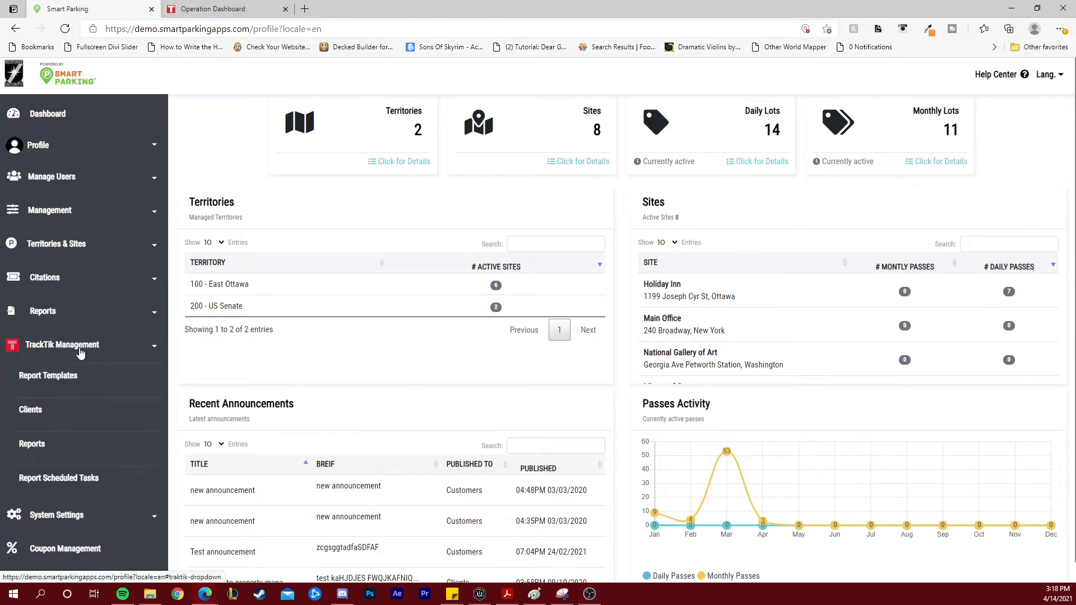
mouse_move(32, 446)
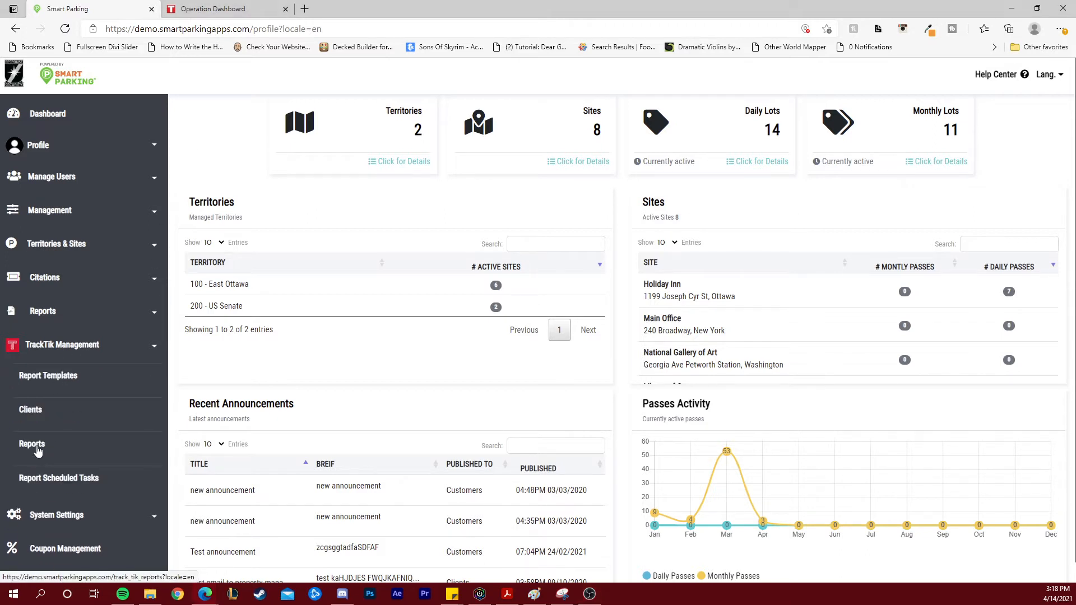
- Open the TrackTik Reports list and choose Show in TrackTik for report #269
left_click(31, 444)
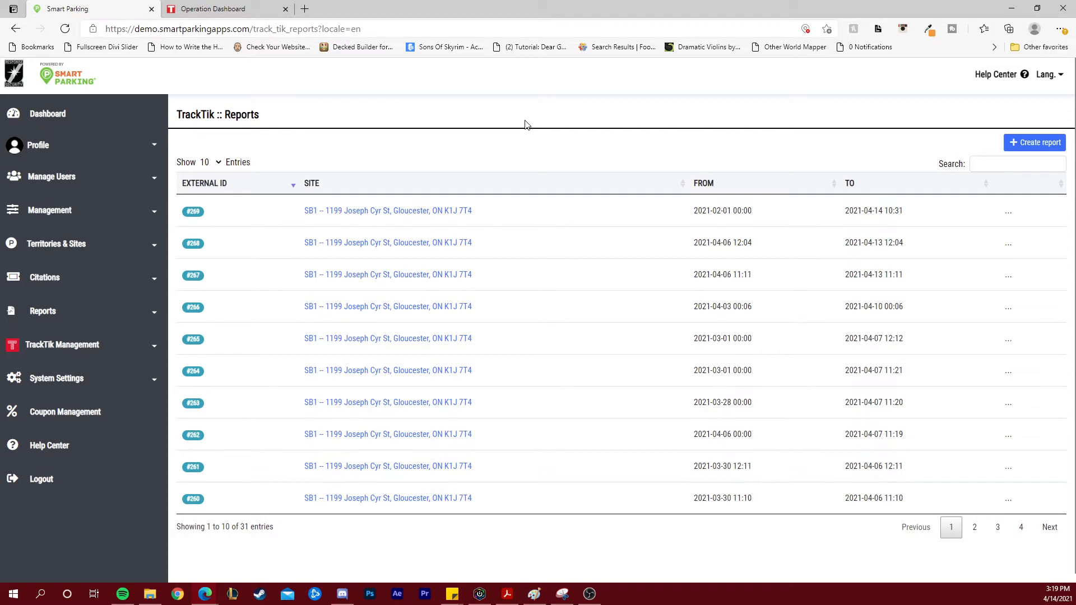
mouse_move(598, 210)
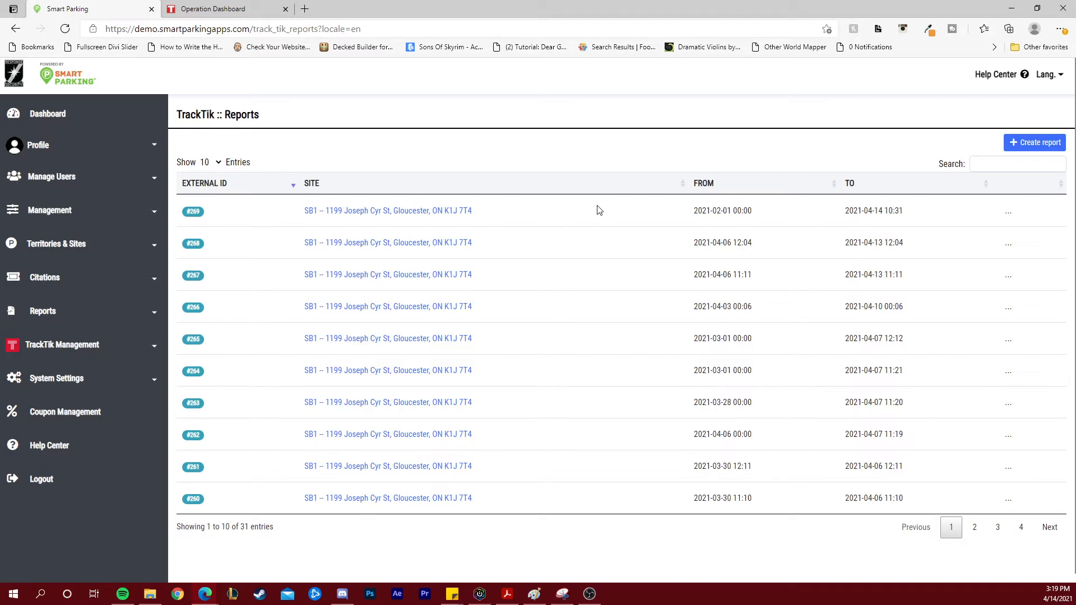
mouse_move(1008, 216)
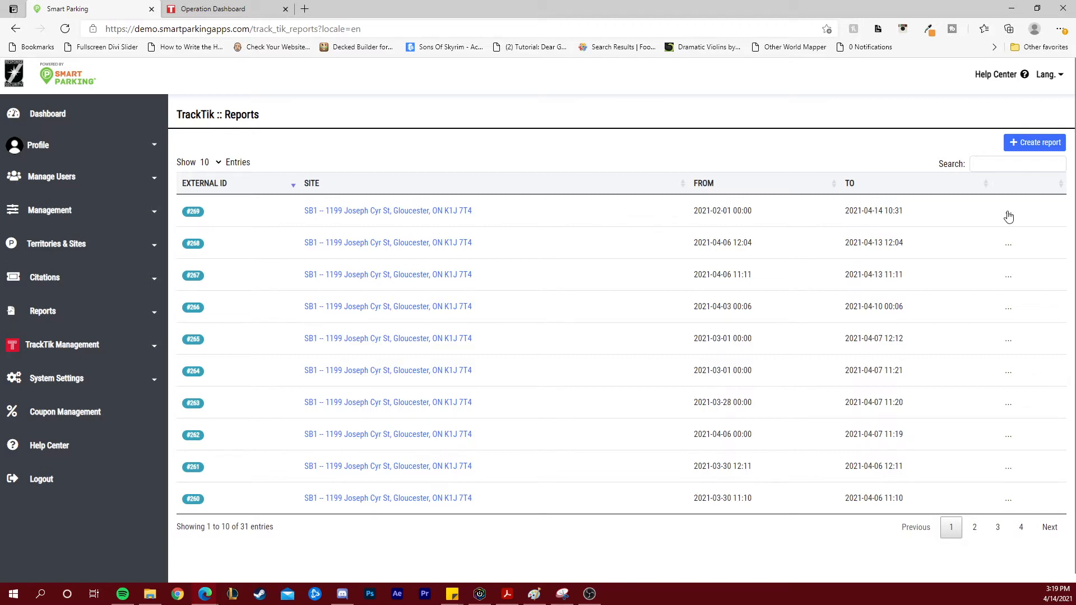
left_click(1008, 210)
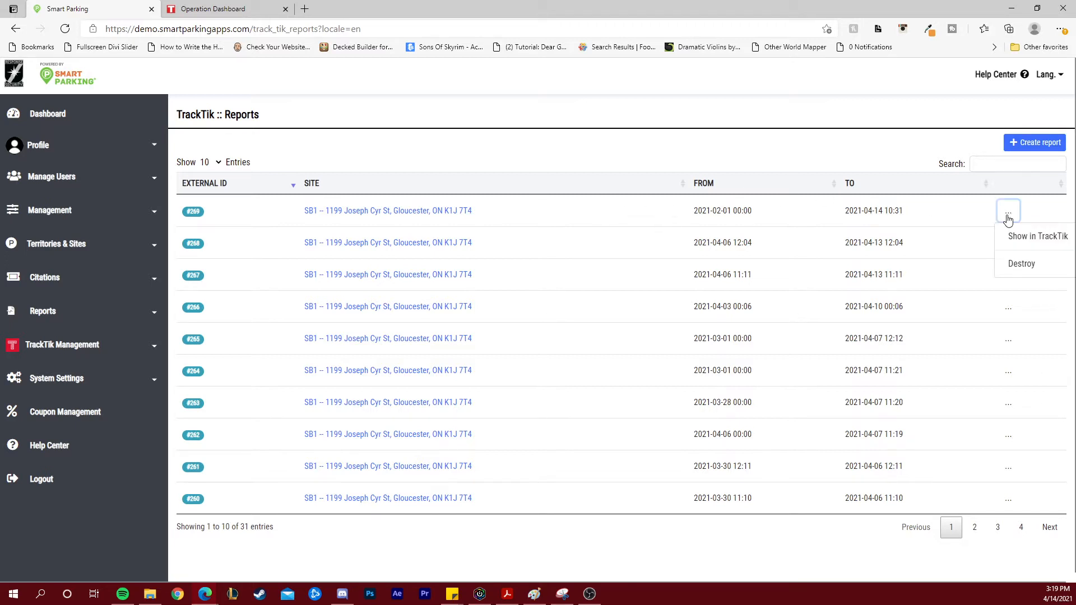
mouse_move(1037, 236)
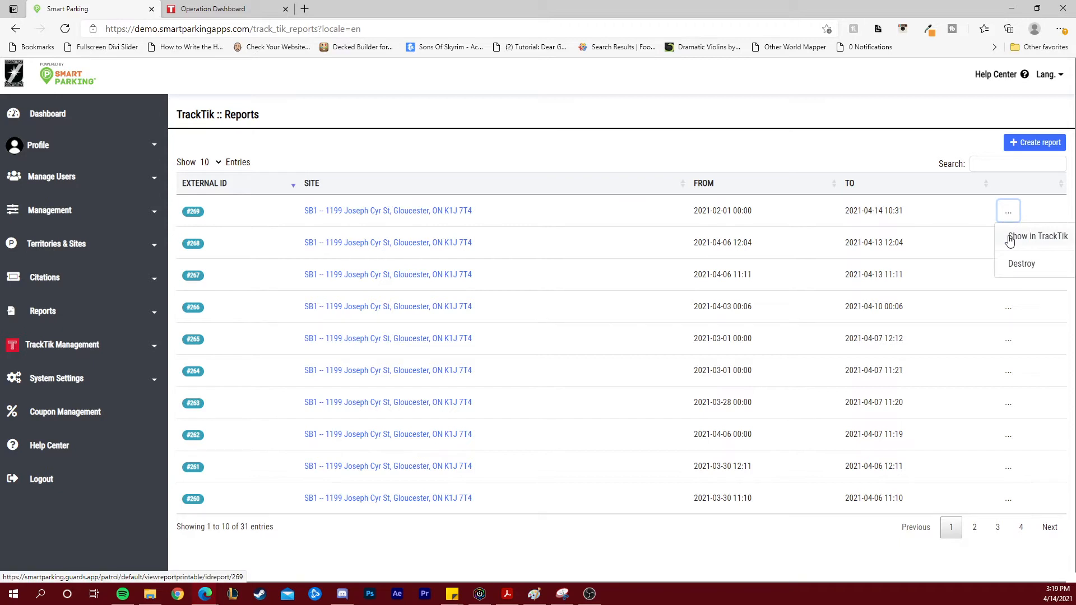
left_click(1036, 236)
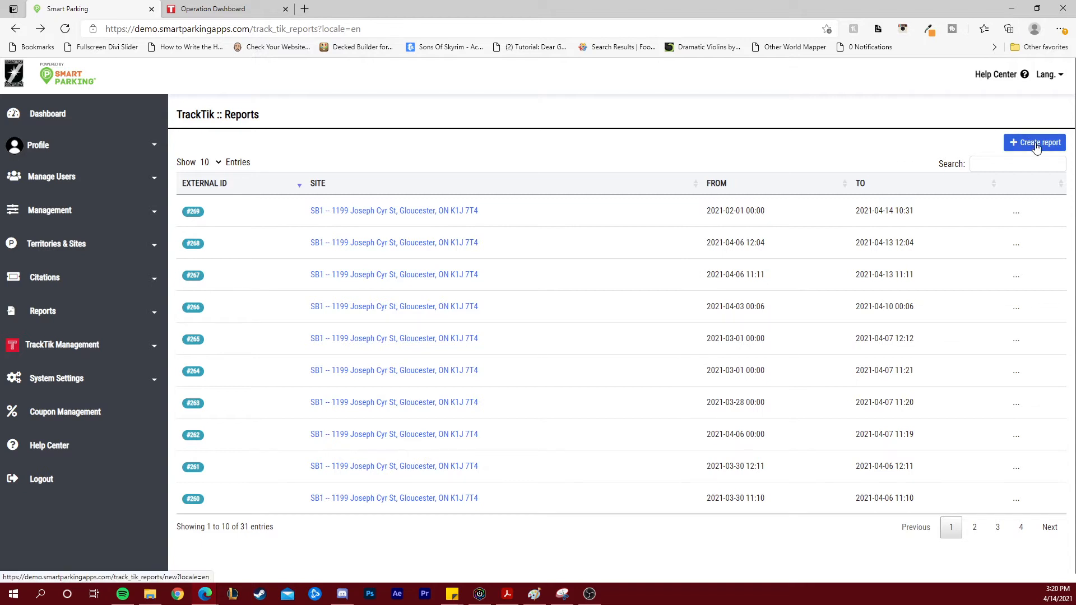
- Create a TrackTik report for site CLI-003 Fresno, from 03/01/2021 to 04/14/2021
left_click(1034, 142)
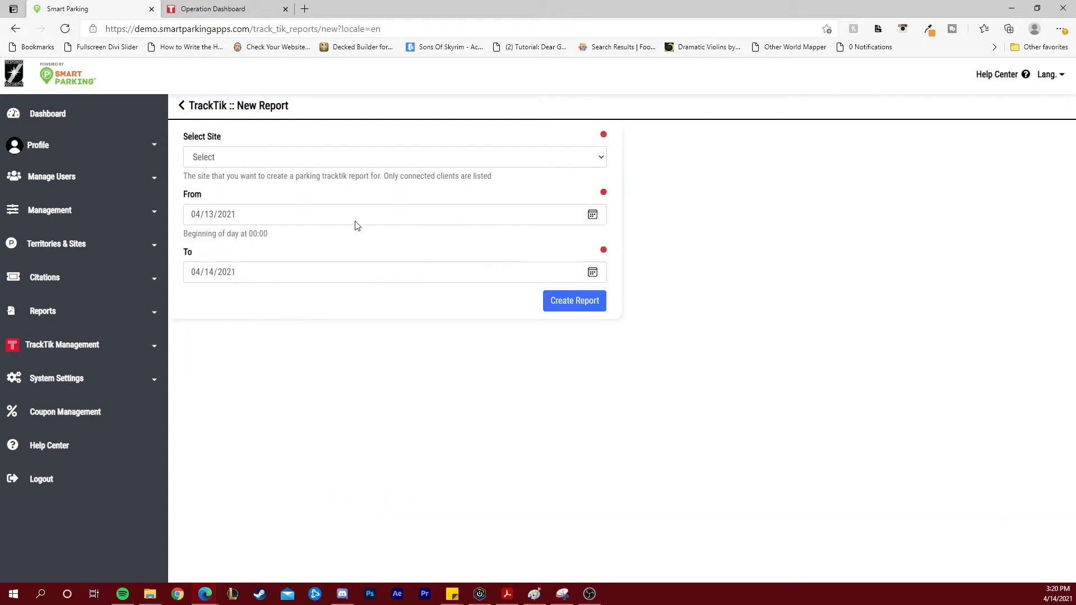
mouse_move(683, 223)
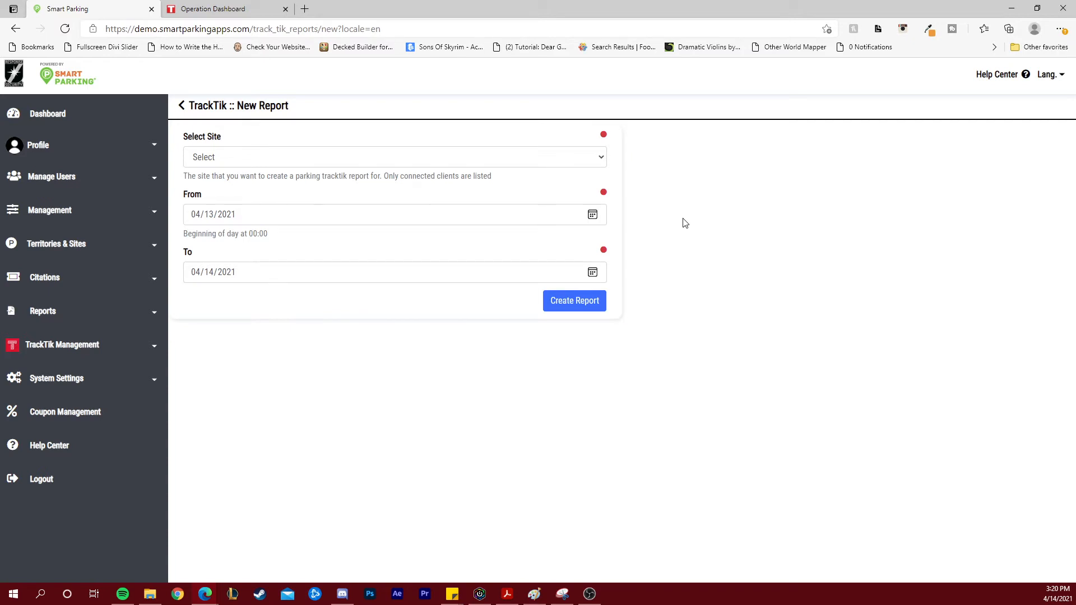
left_click(394, 156)
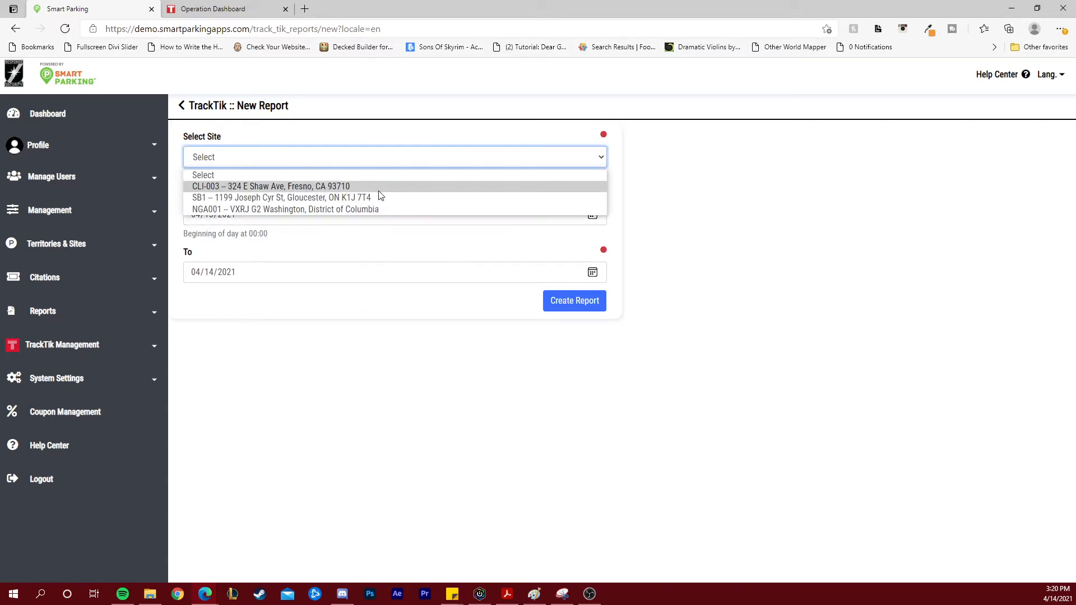
left_click(269, 186)
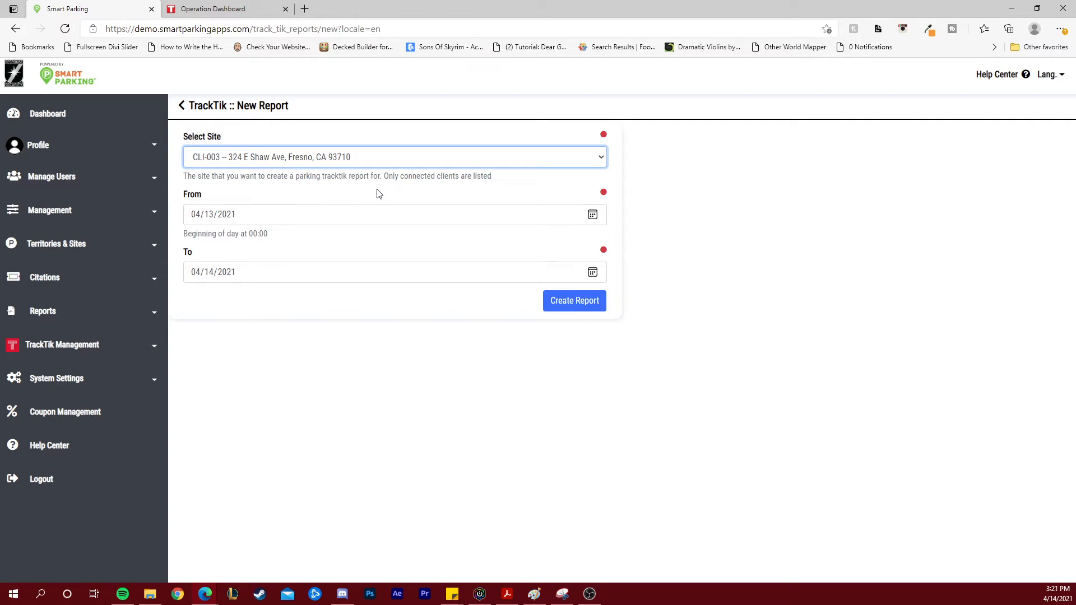
mouse_move(388, 194)
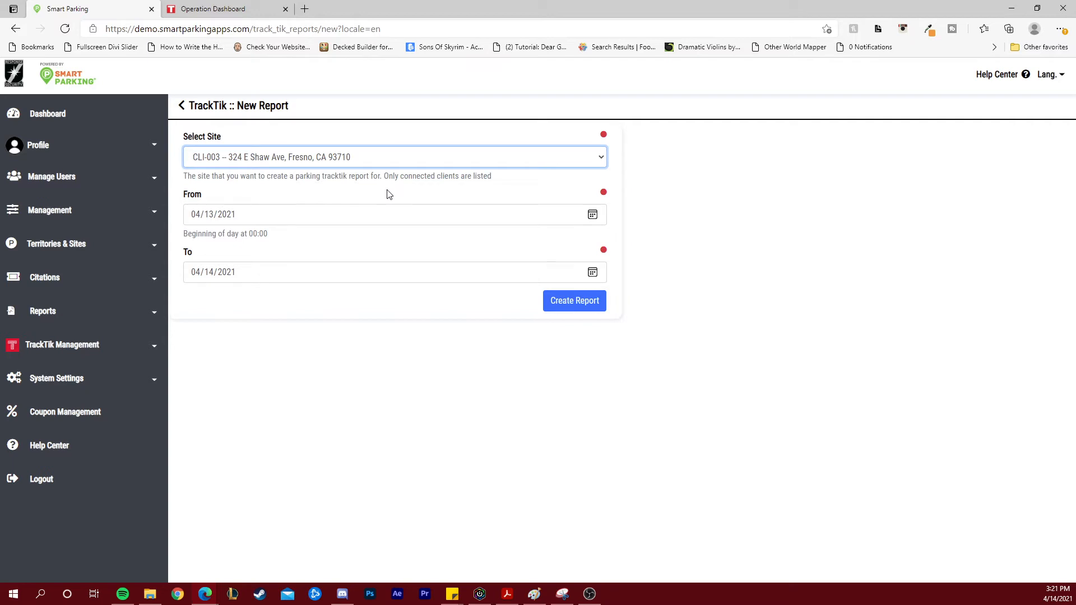
left_click(591, 214)
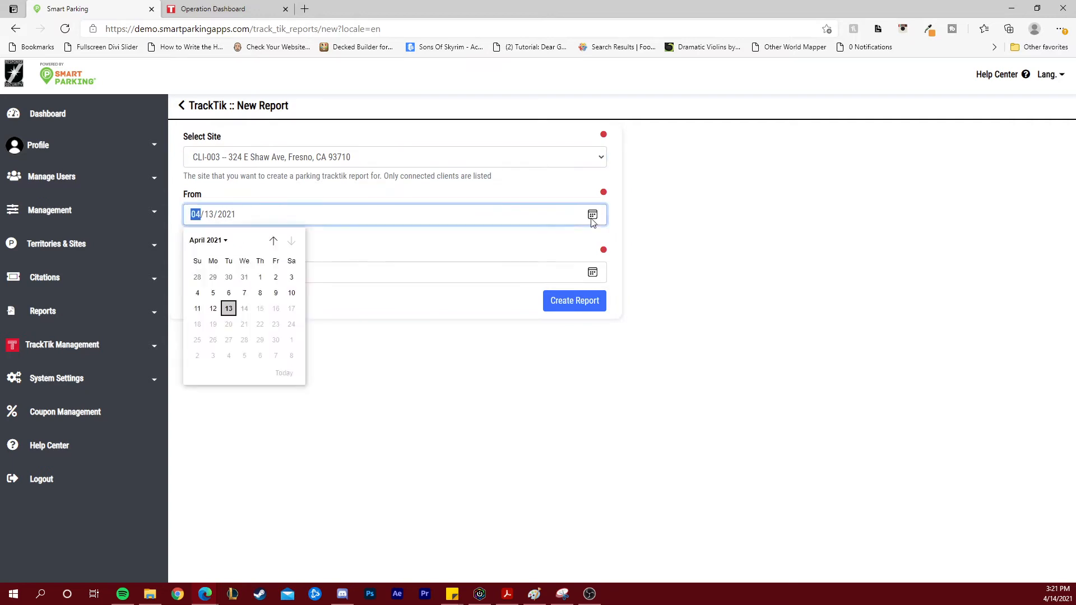
left_click(273, 241)
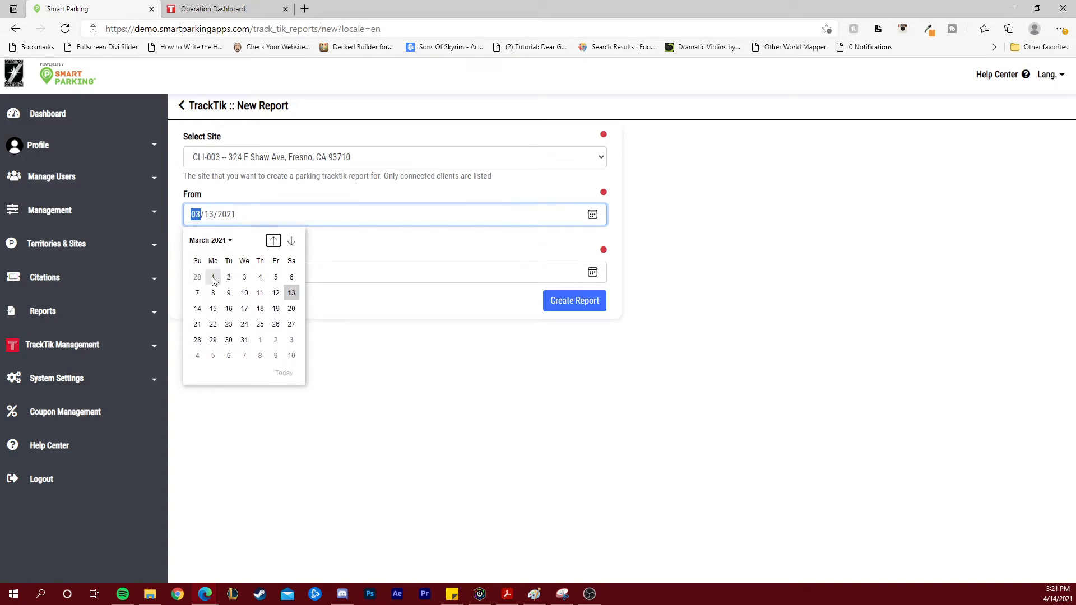
left_click(213, 276)
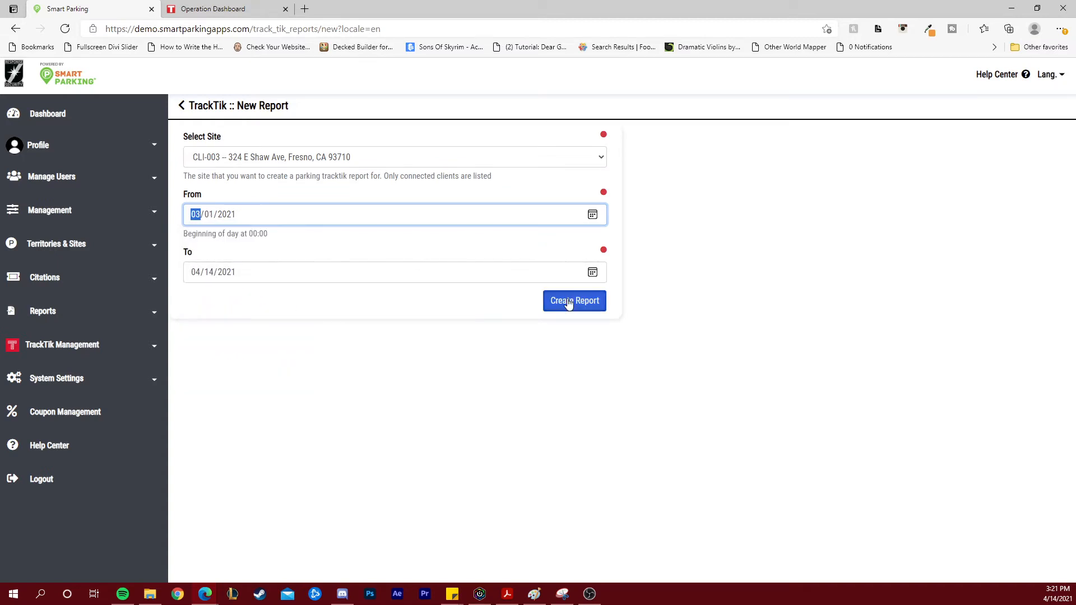
left_click(574, 300)
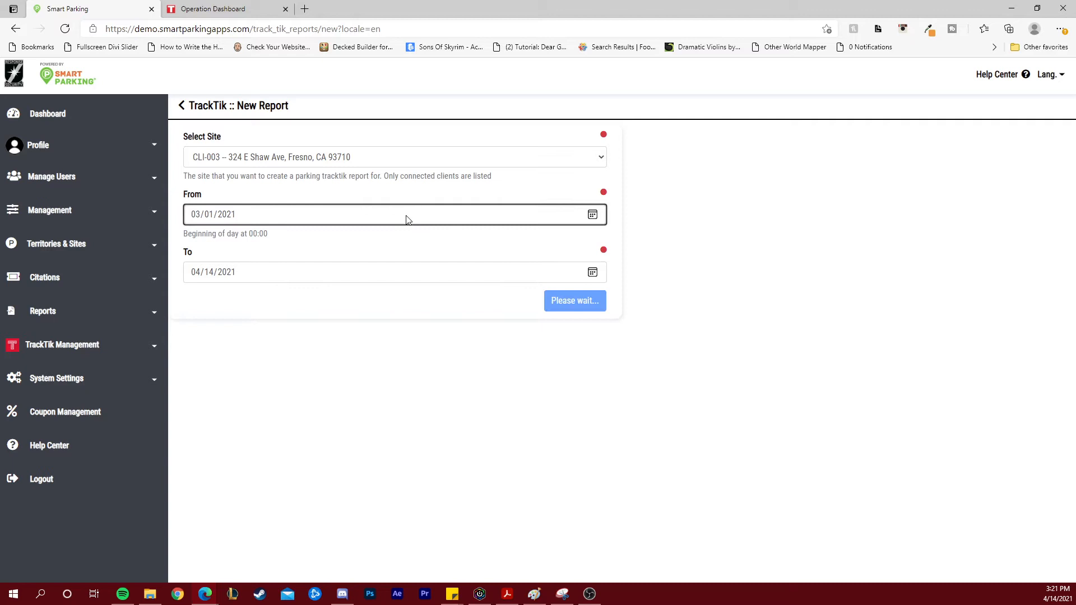
left_click(575, 300)
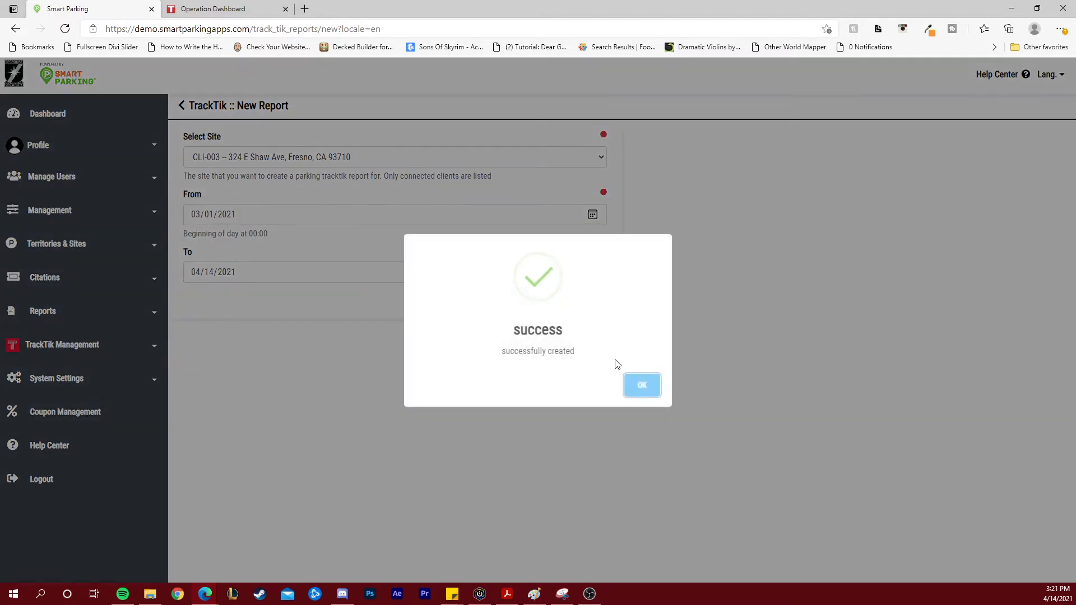
- Dismiss the success dialog and switch to the TrackTik Operation Dashboard tab
left_click(641, 384)
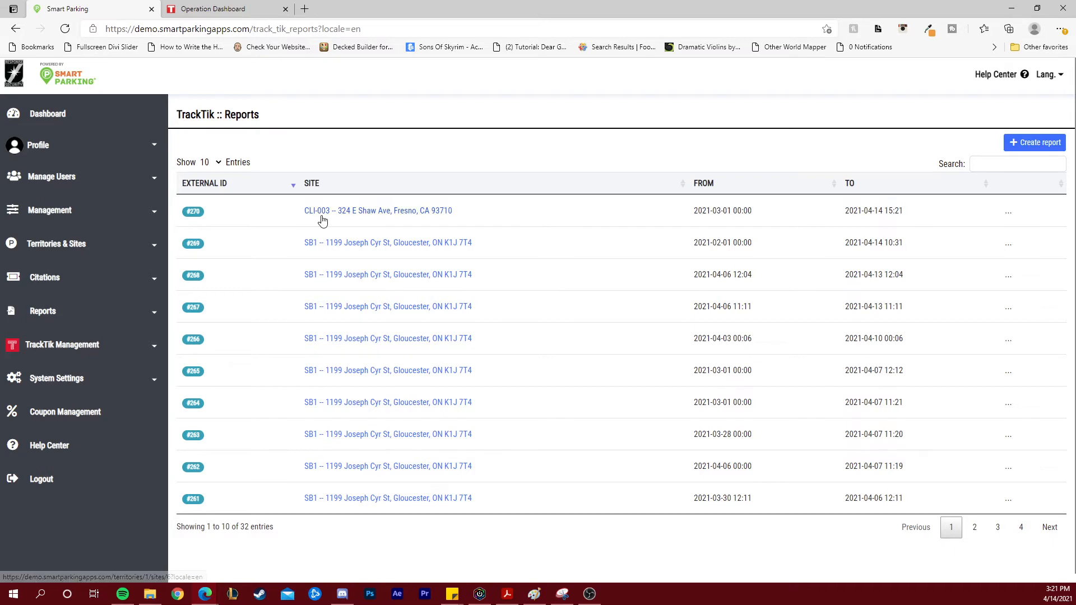
mouse_move(337, 198)
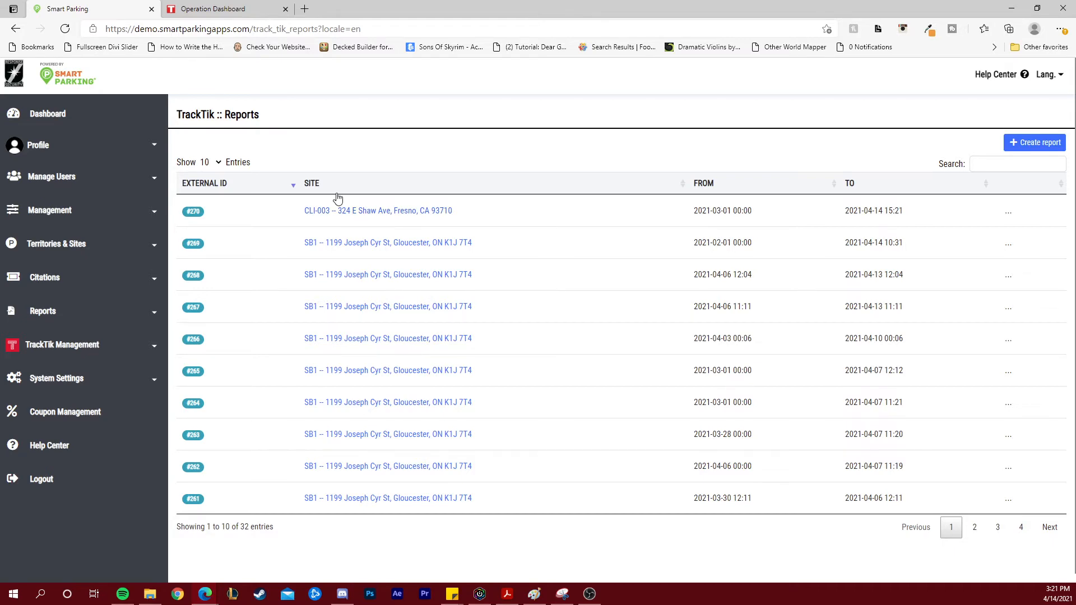
left_click(213, 9)
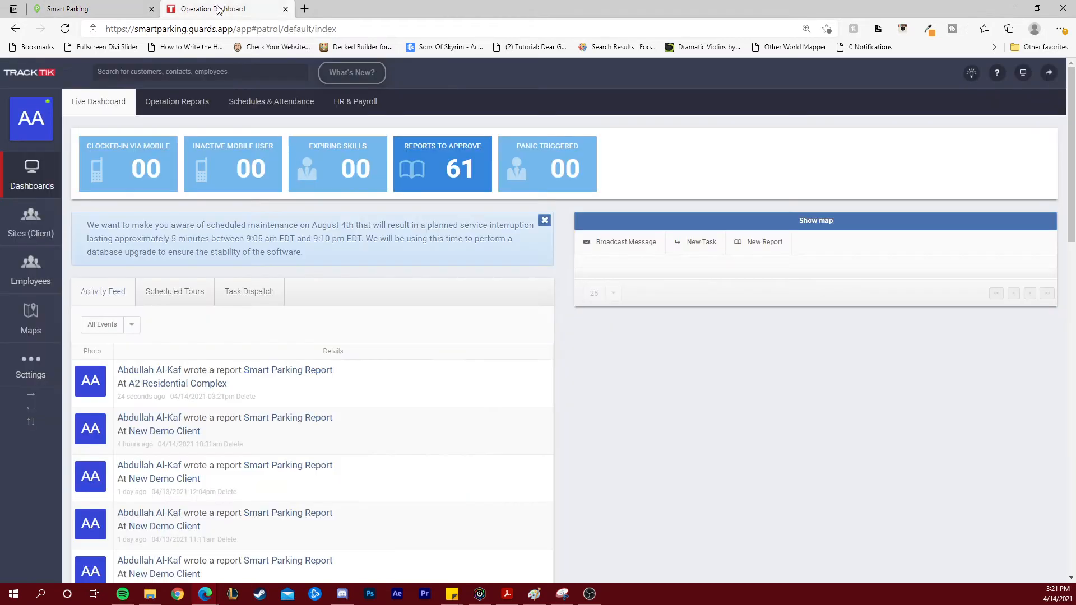
- List the TrackTik client sites and view the New Demo Client site
left_click(30, 220)
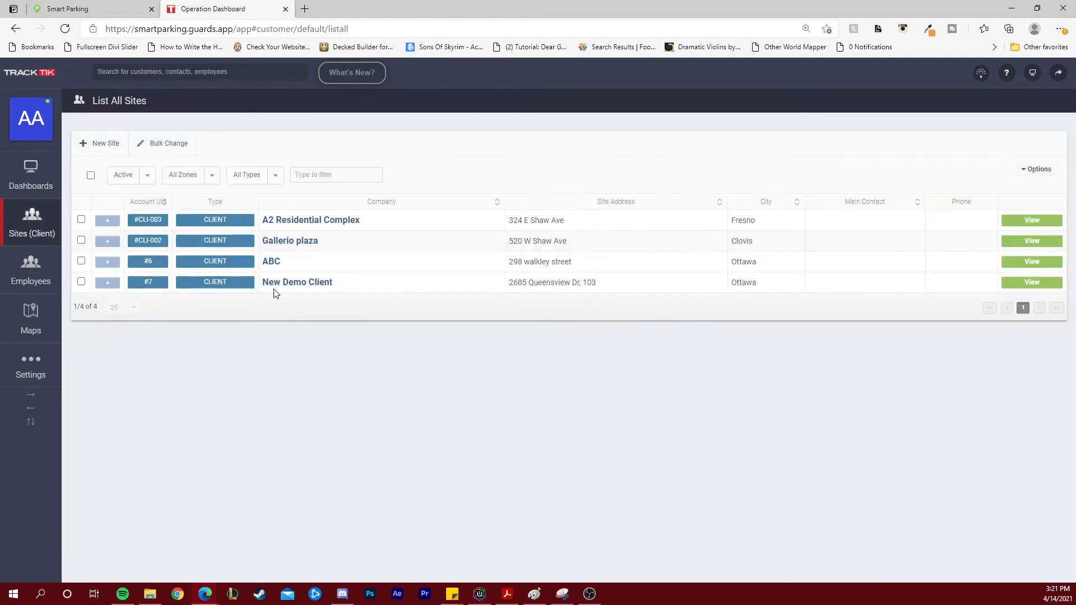
mouse_move(942, 272)
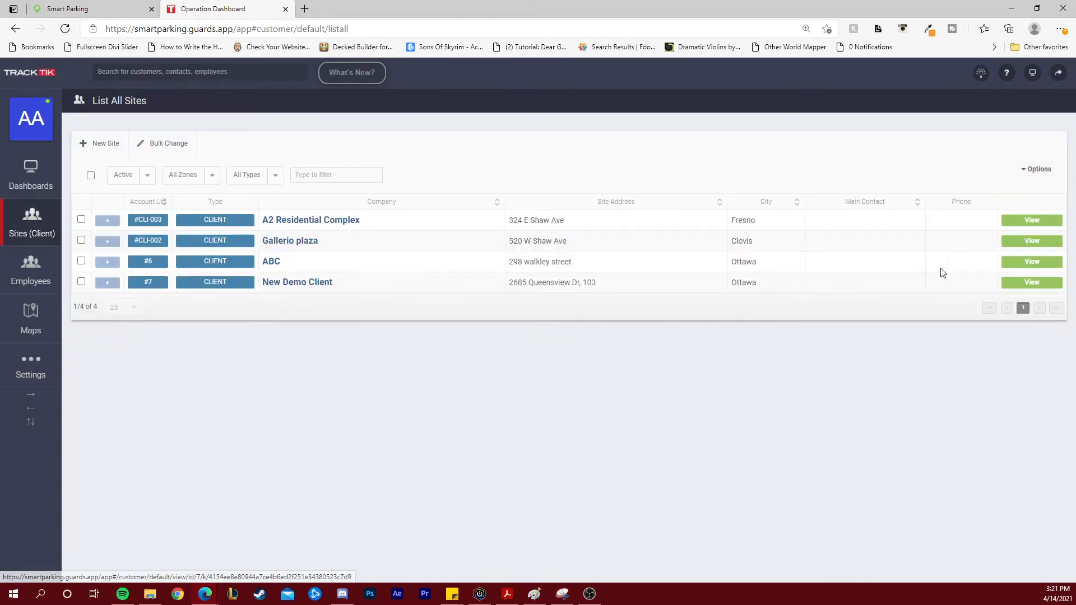
left_click(1030, 282)
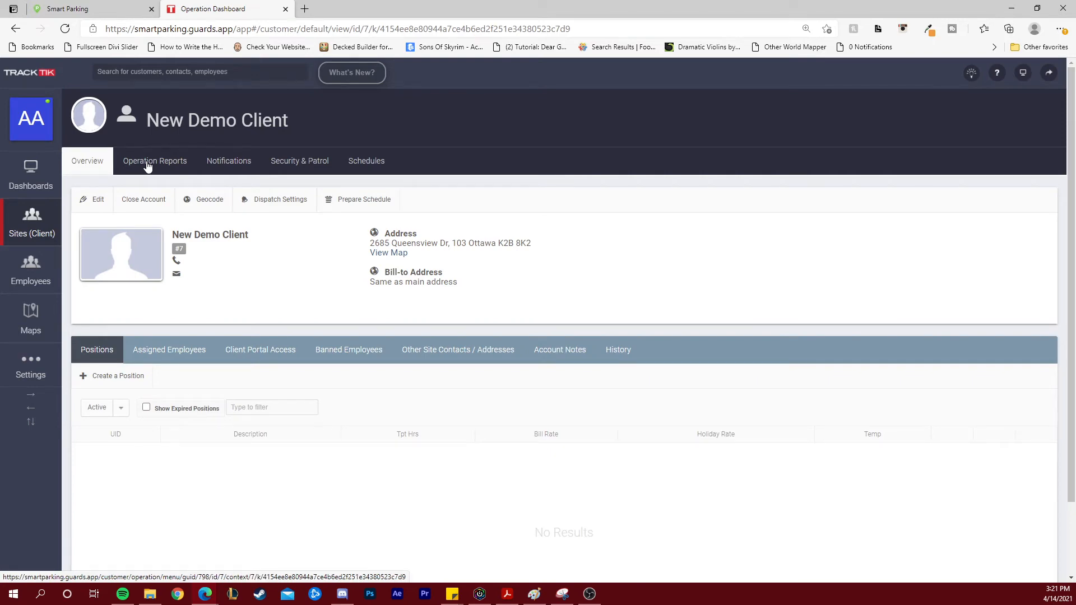
- View report #269 in New Demo Client's operation reports, then return to Smart Parking
left_click(155, 161)
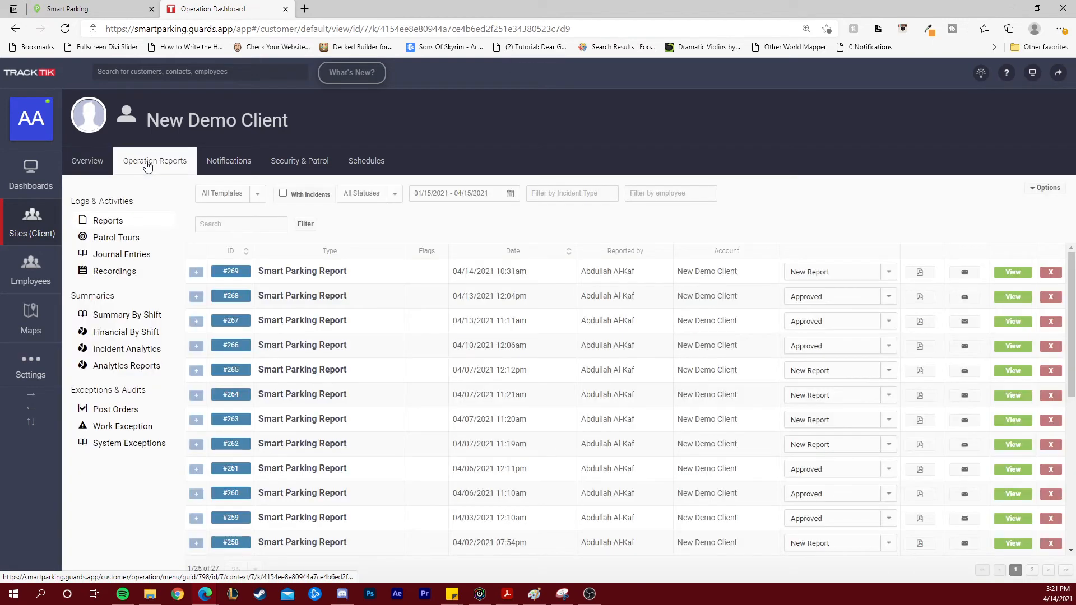
double_click(302, 270)
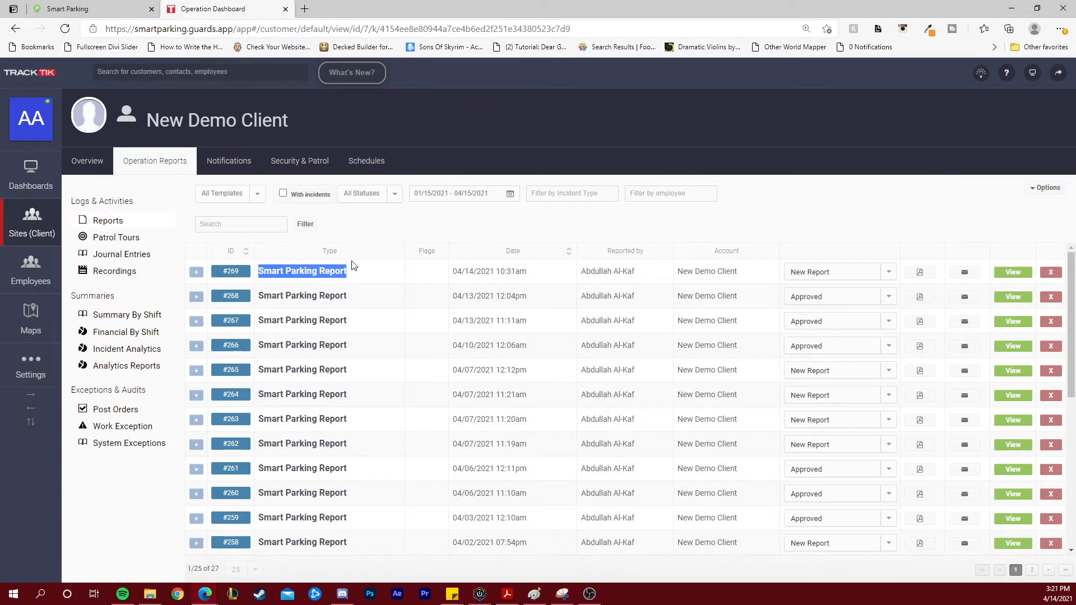
mouse_move(1012, 272)
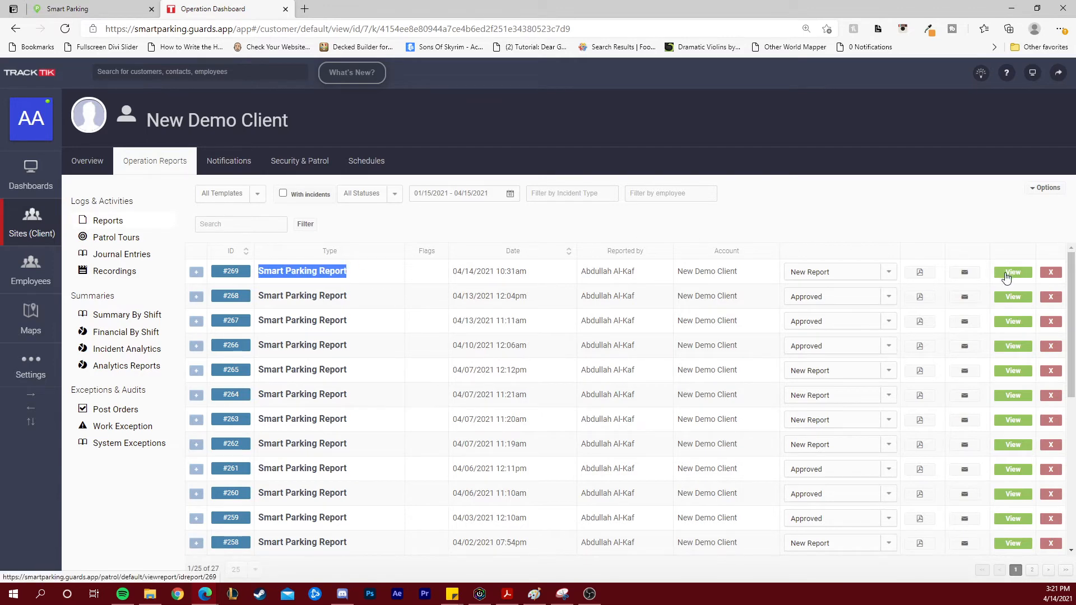
left_click(1012, 272)
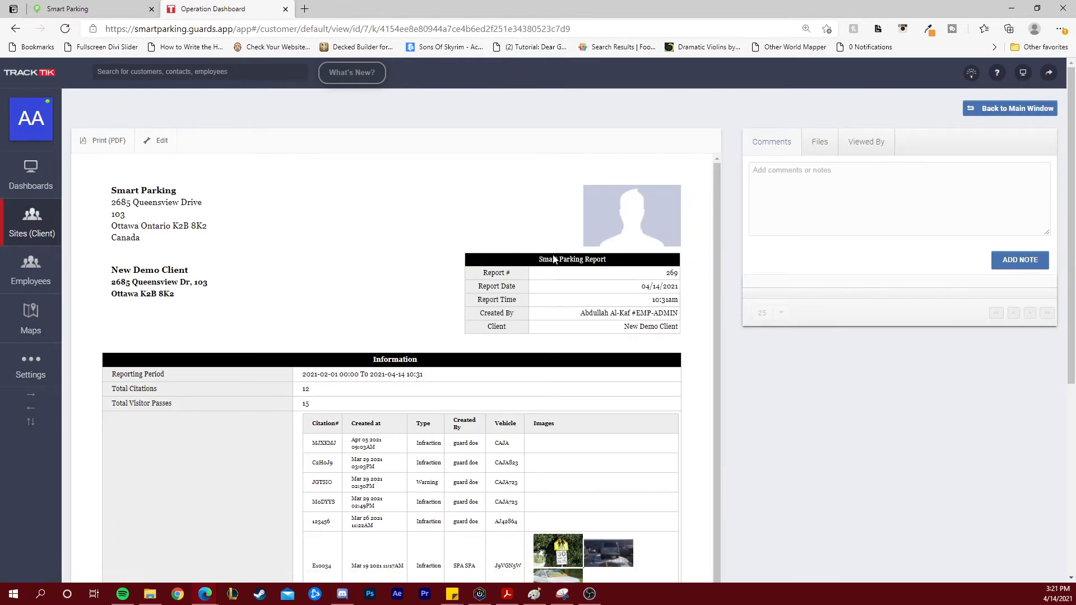
mouse_move(487, 272)
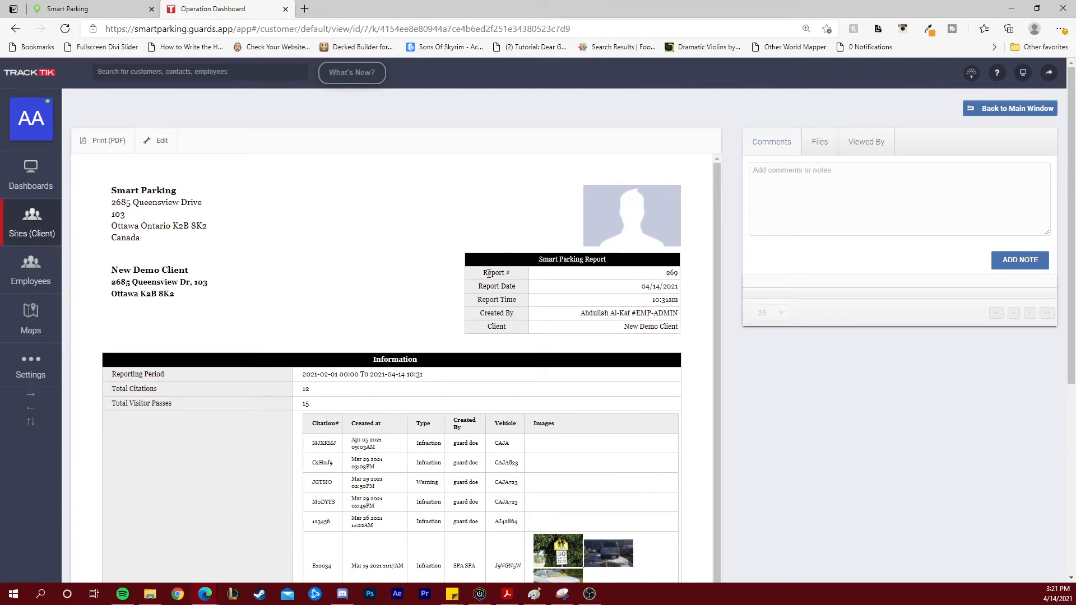
mouse_move(376, 246)
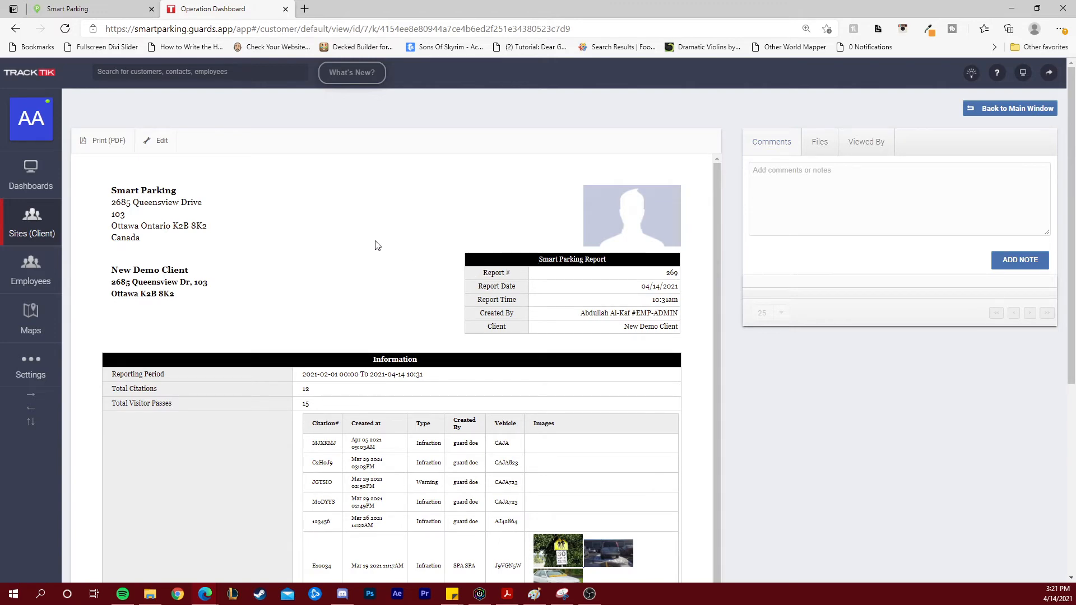
left_click(1009, 108)
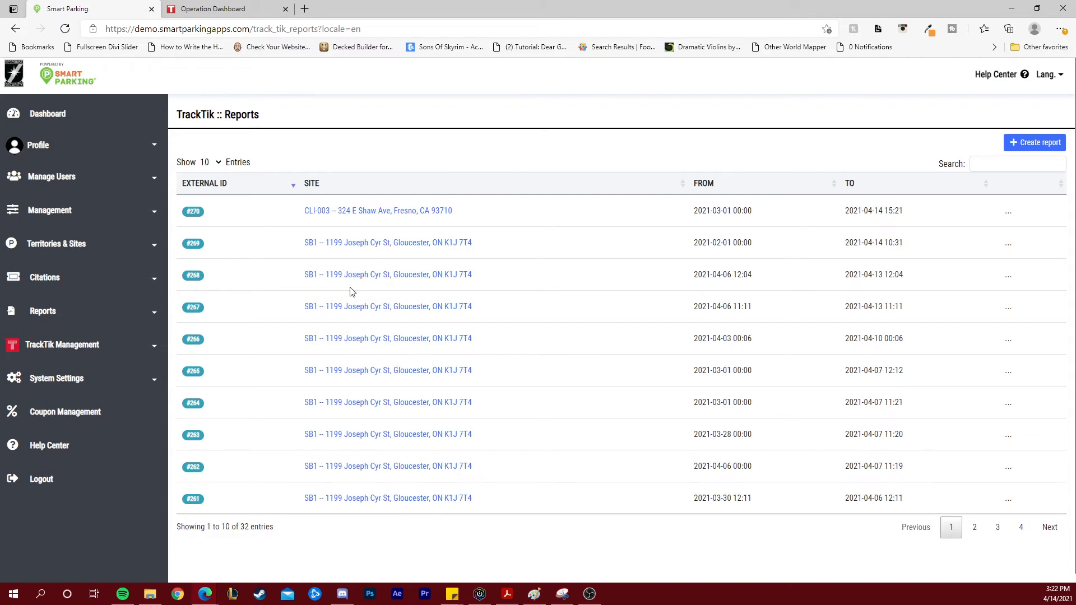
mouse_move(58, 349)
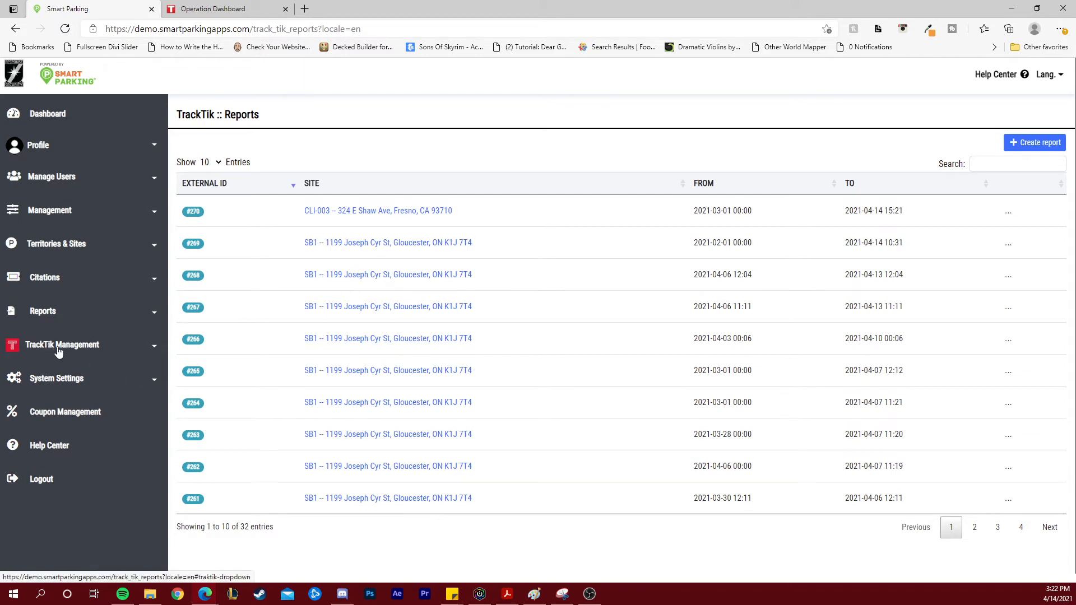
- Open Report Scheduled Tasks under TrackTik Management in the sidebar
left_click(62, 345)
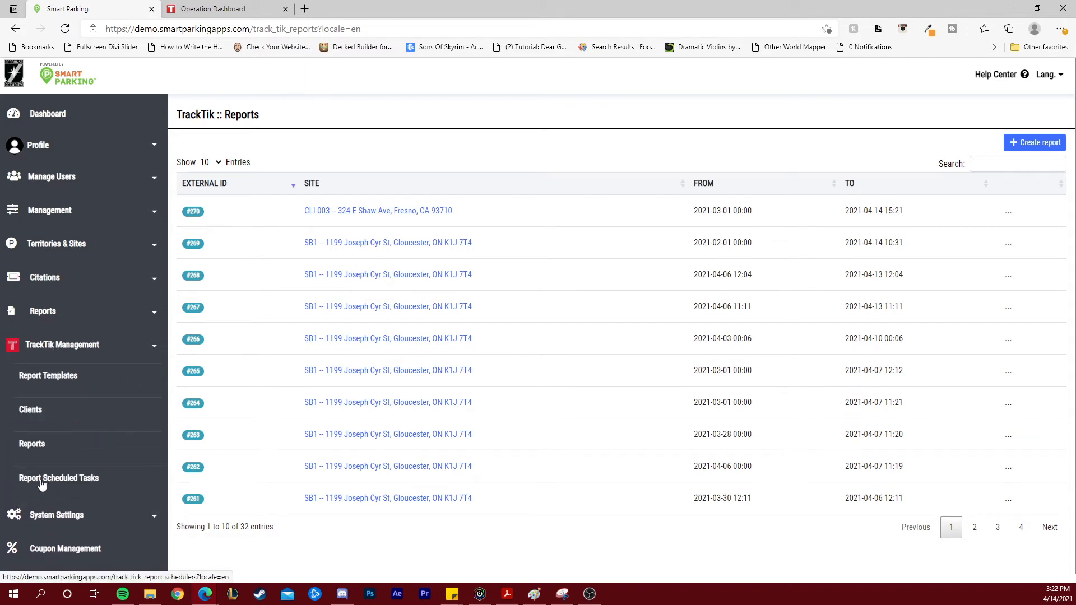
left_click(58, 477)
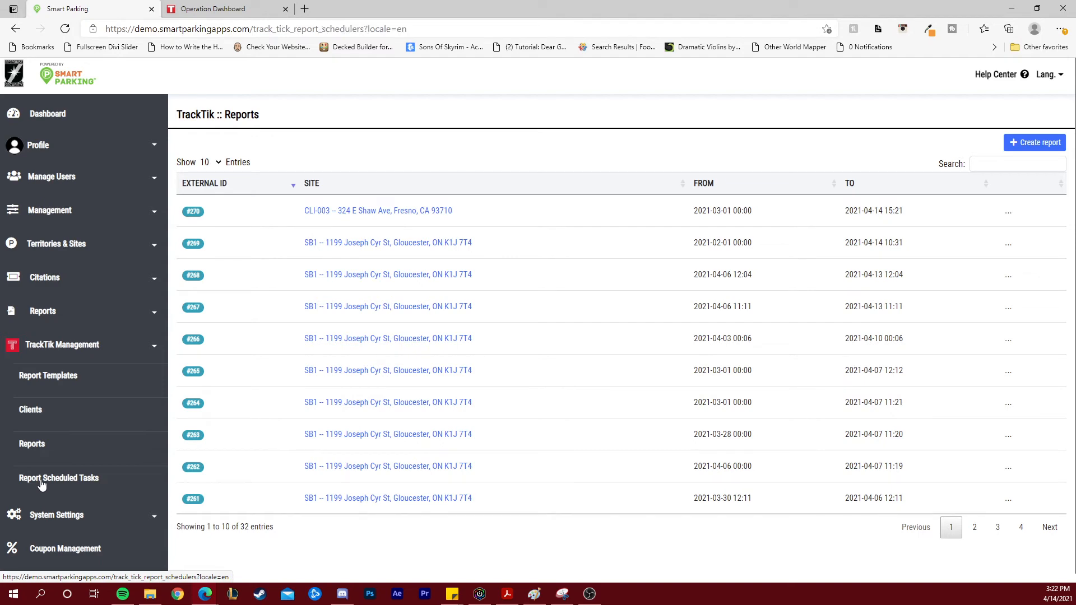
left_click(58, 477)
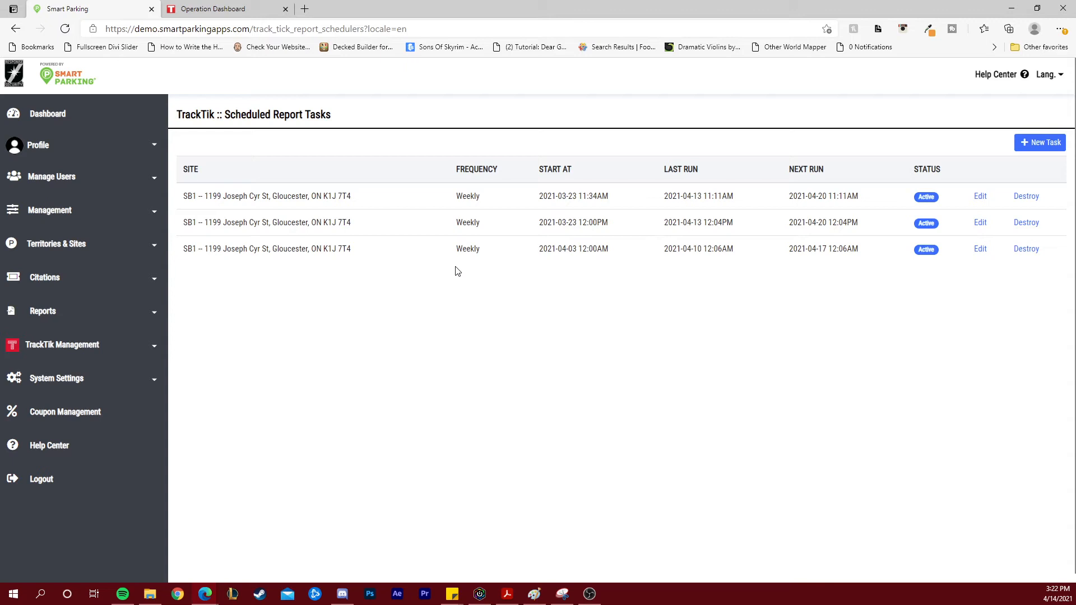
mouse_move(238, 195)
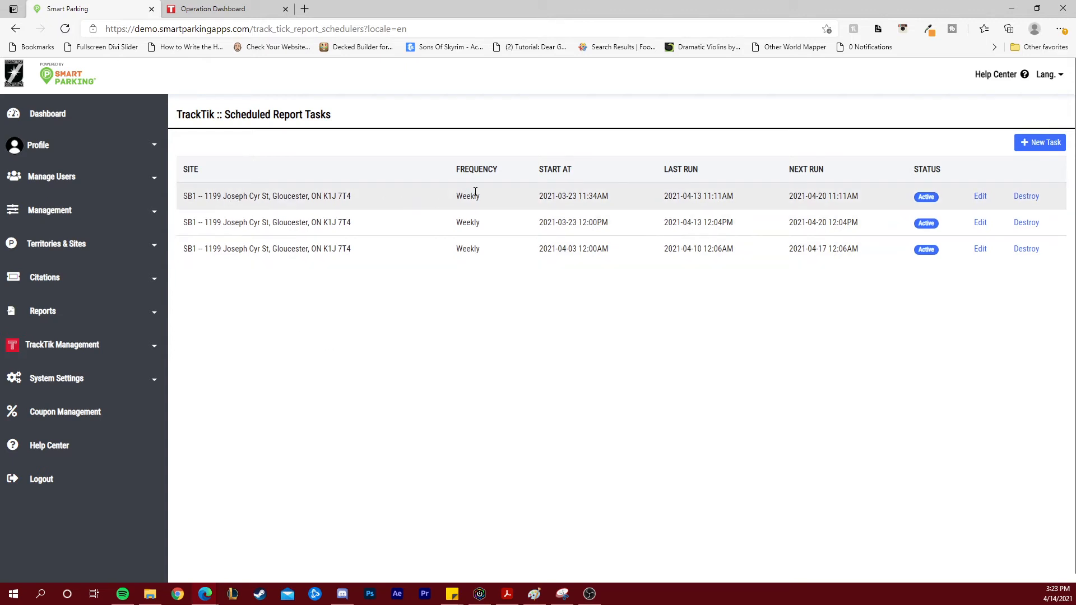
mouse_move(554, 209)
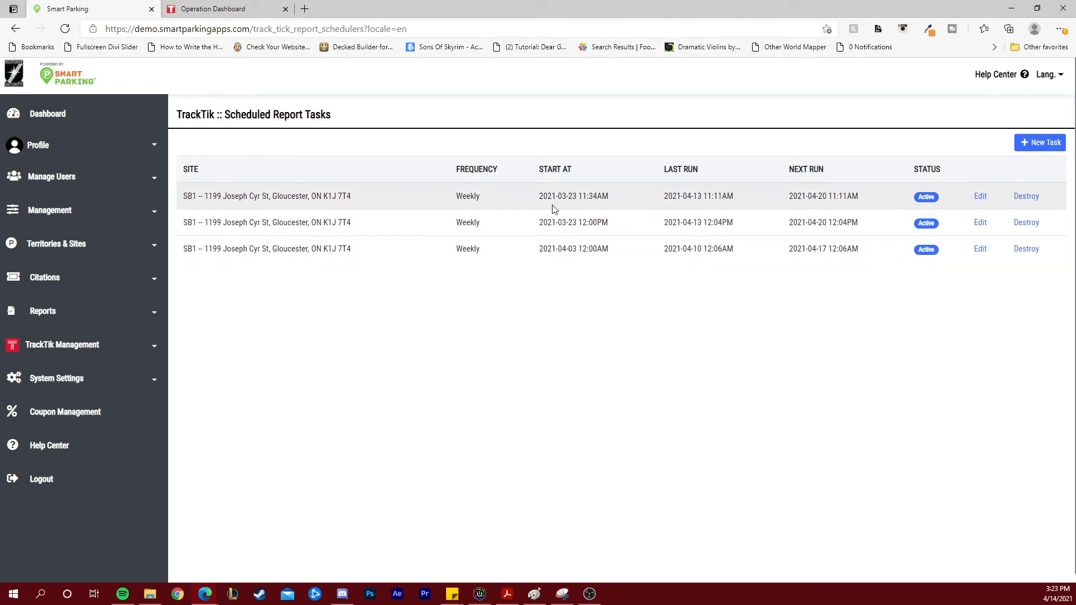
mouse_move(683, 195)
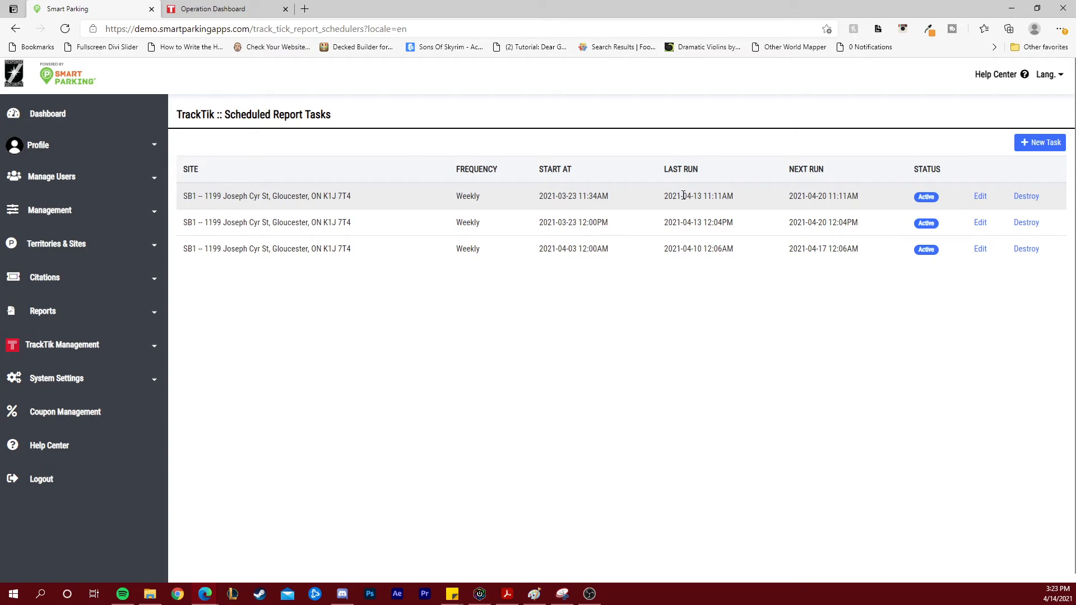
mouse_move(912, 190)
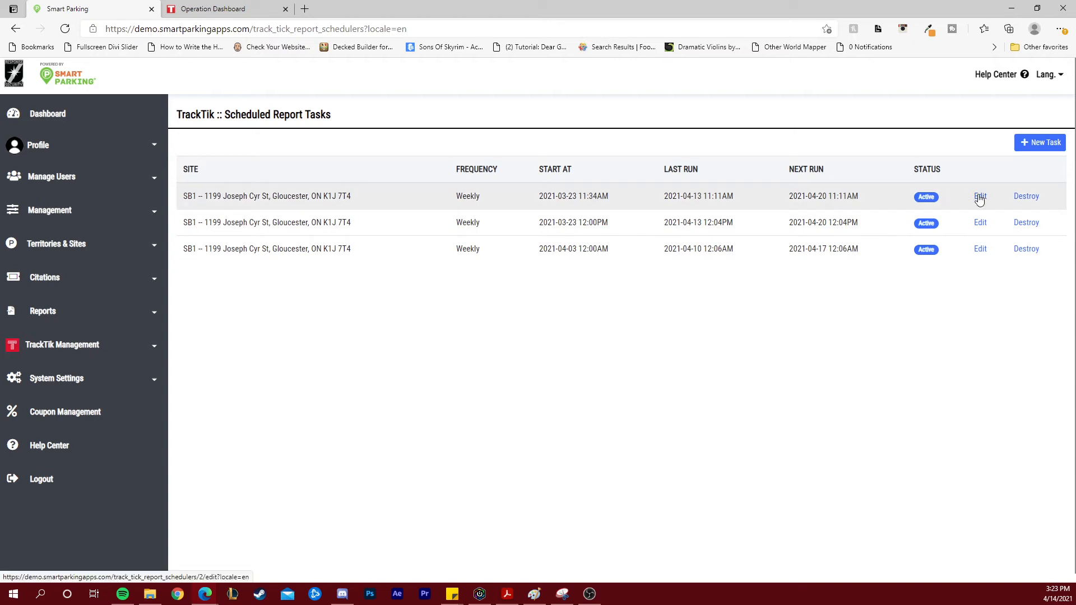
mouse_move(1025, 196)
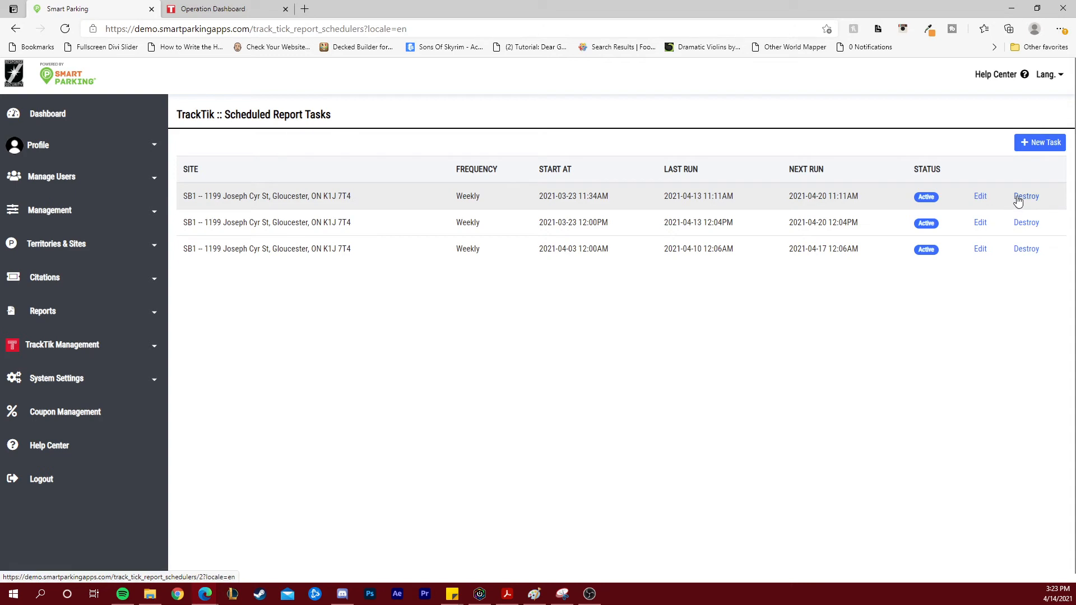
mouse_move(574, 377)
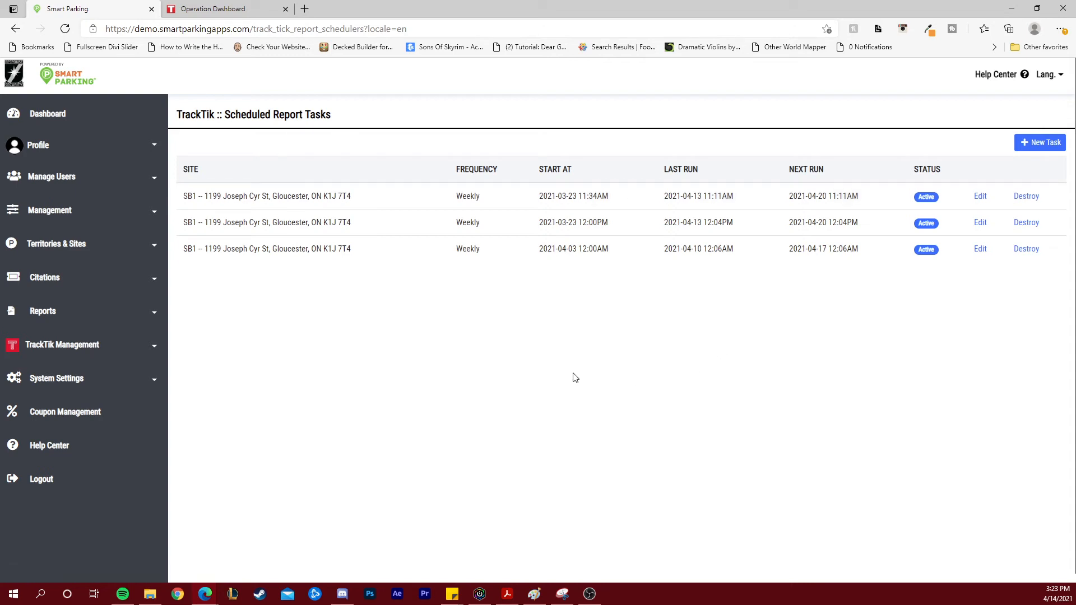
mouse_move(665, 332)
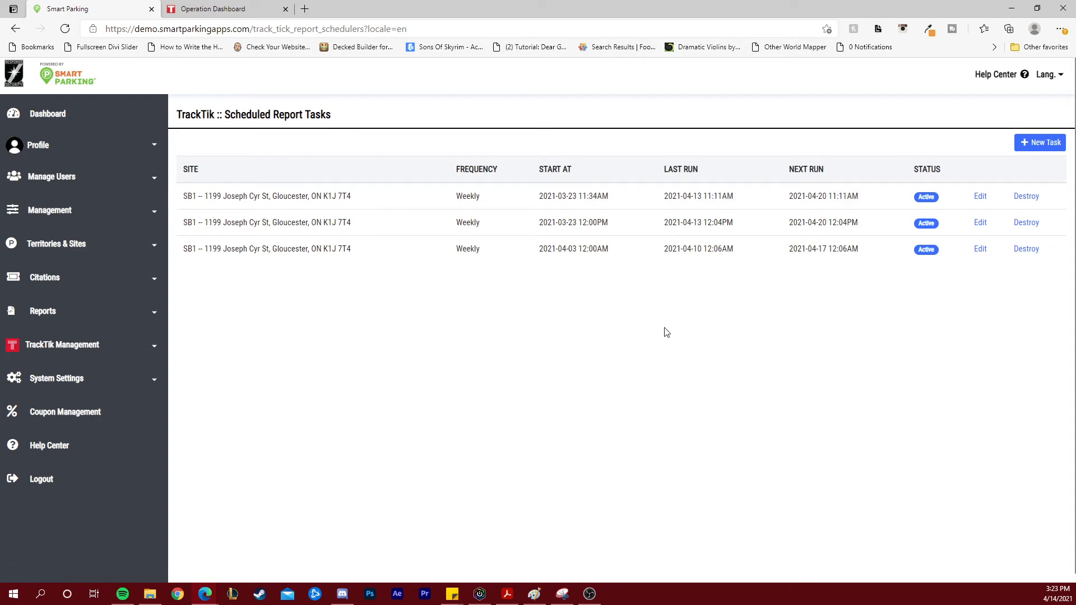
mouse_move(1039, 142)
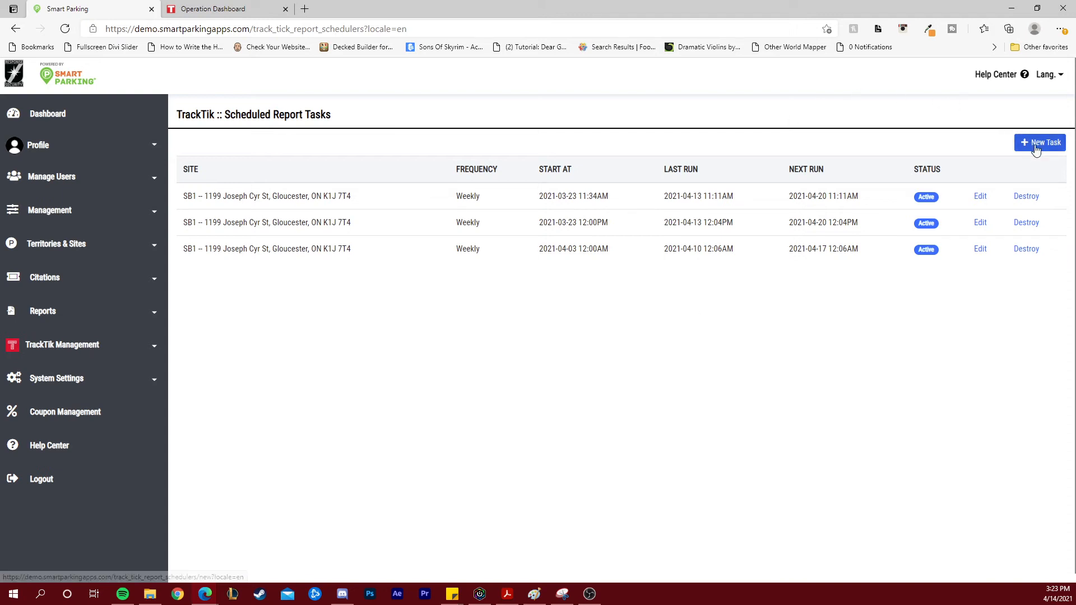
- Add a Weekly scheduled report task for SB1 Gloucester, then return to TrackTik's reports
left_click(1039, 142)
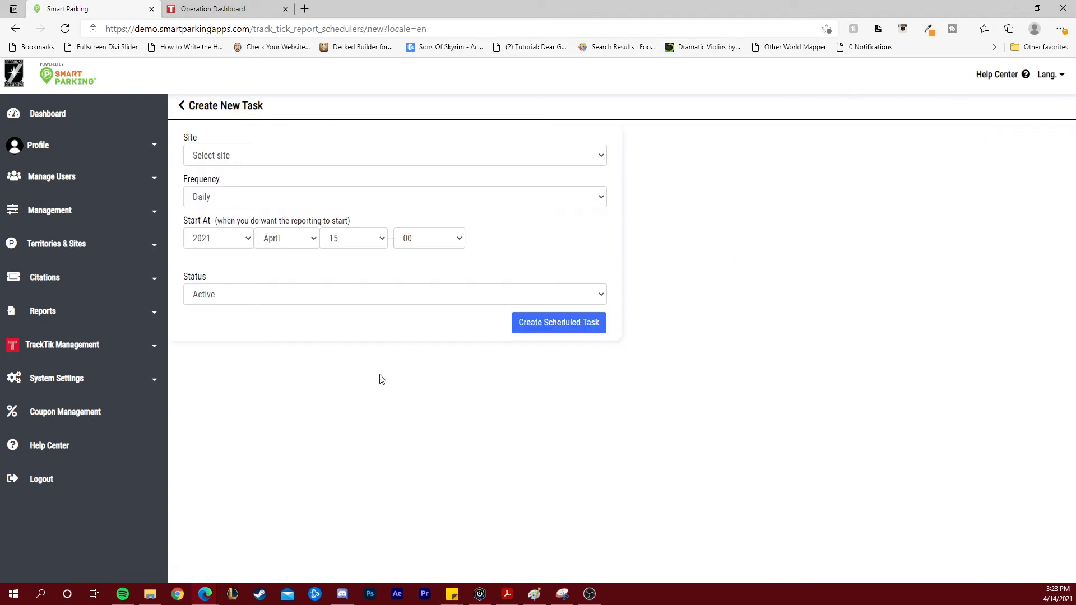
mouse_move(259, 381)
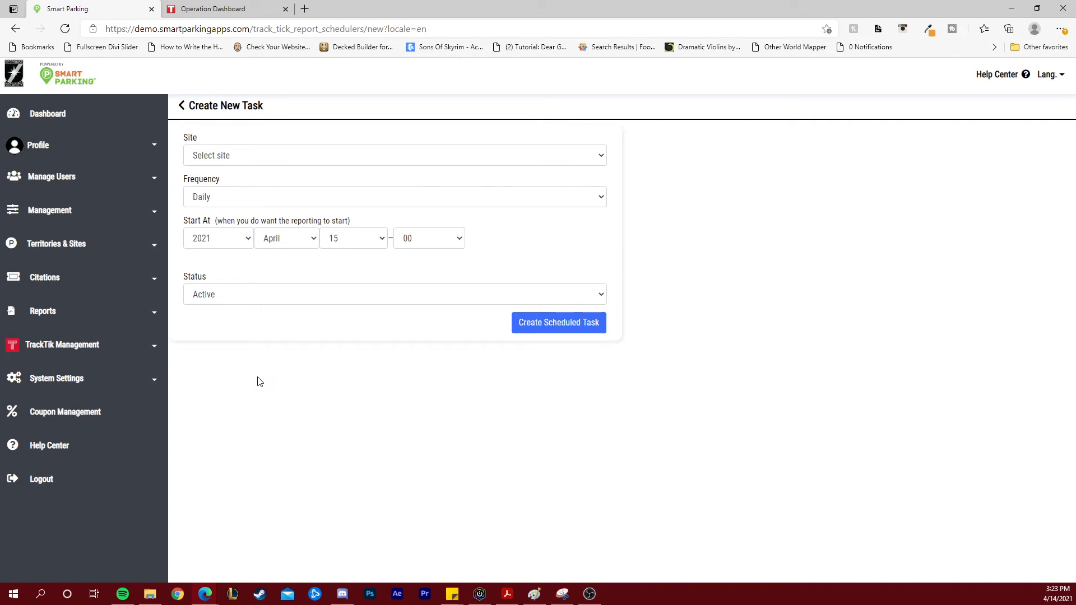
left_click(394, 155)
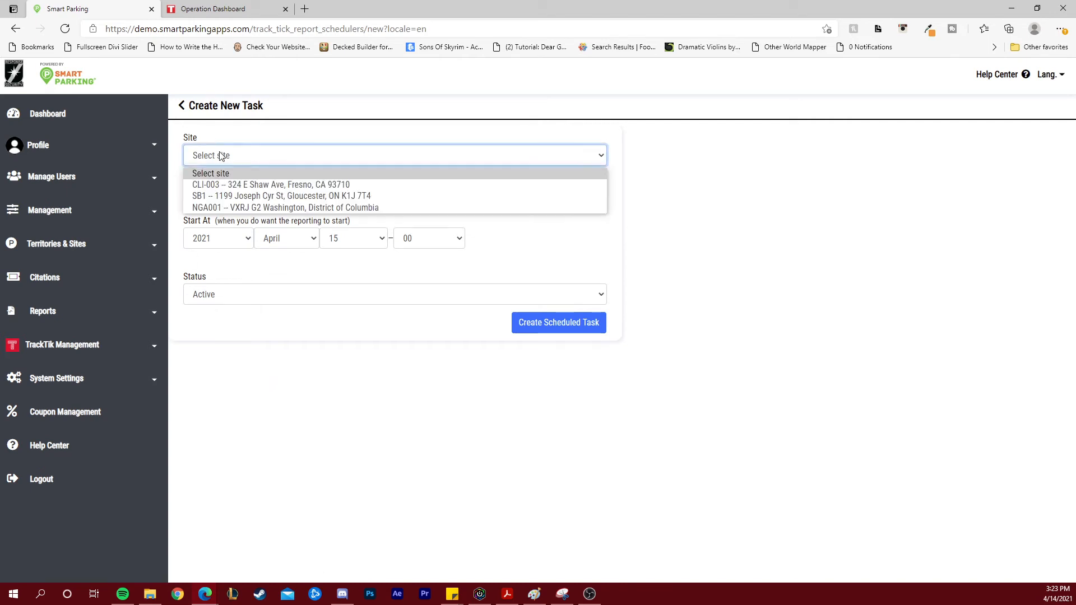
mouse_move(230, 198)
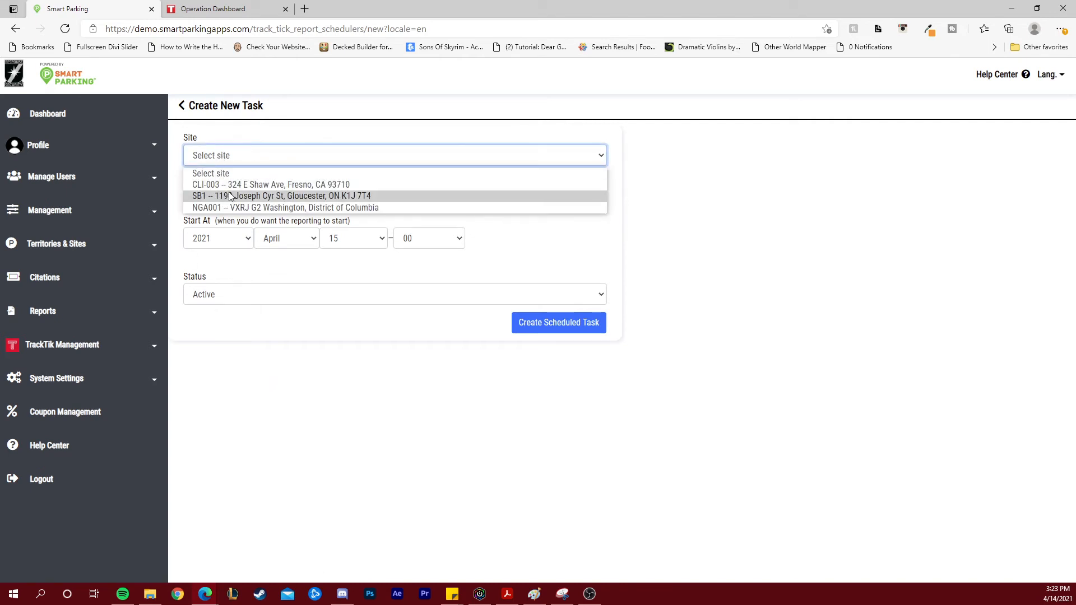
left_click(281, 196)
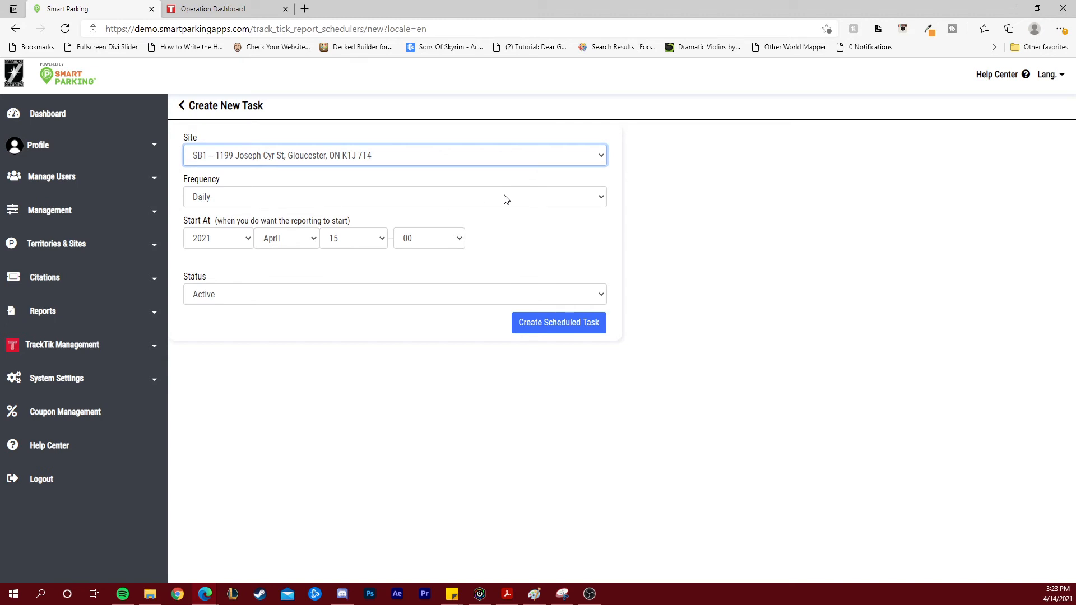
left_click(394, 196)
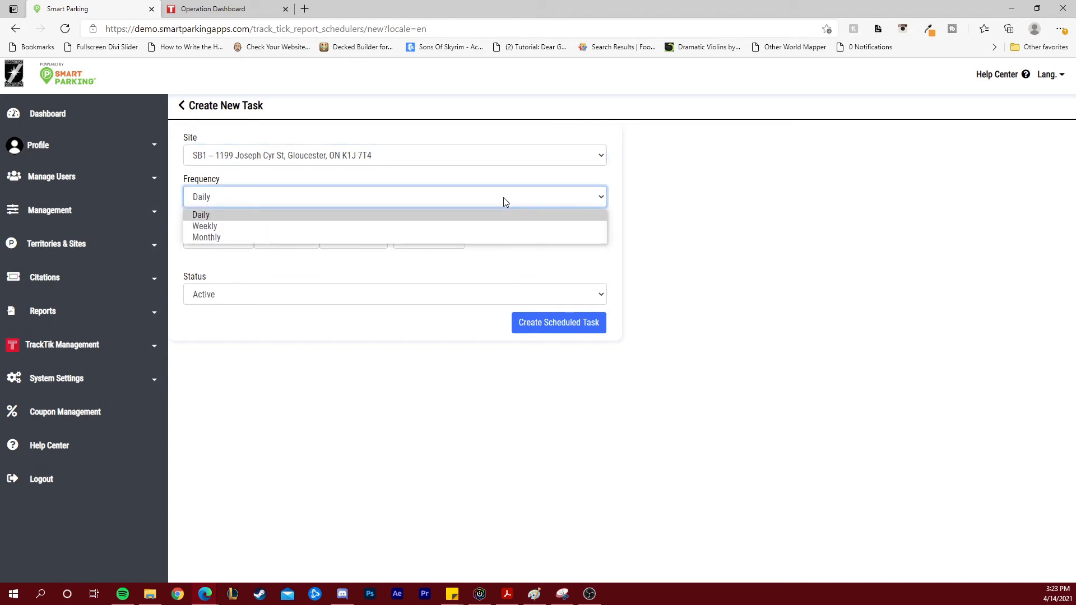
left_click(204, 225)
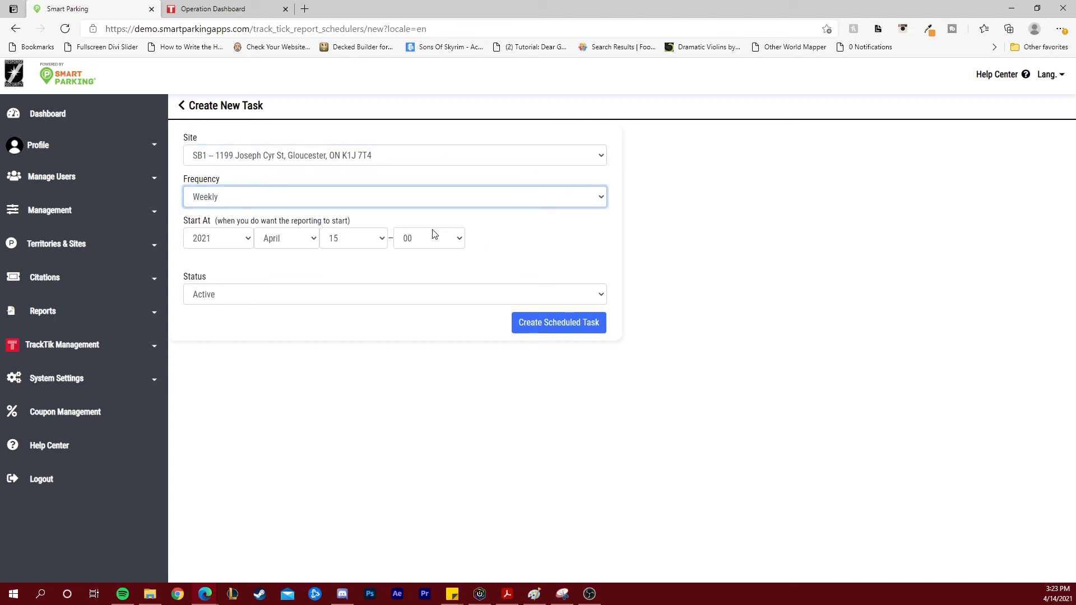
mouse_move(213, 249)
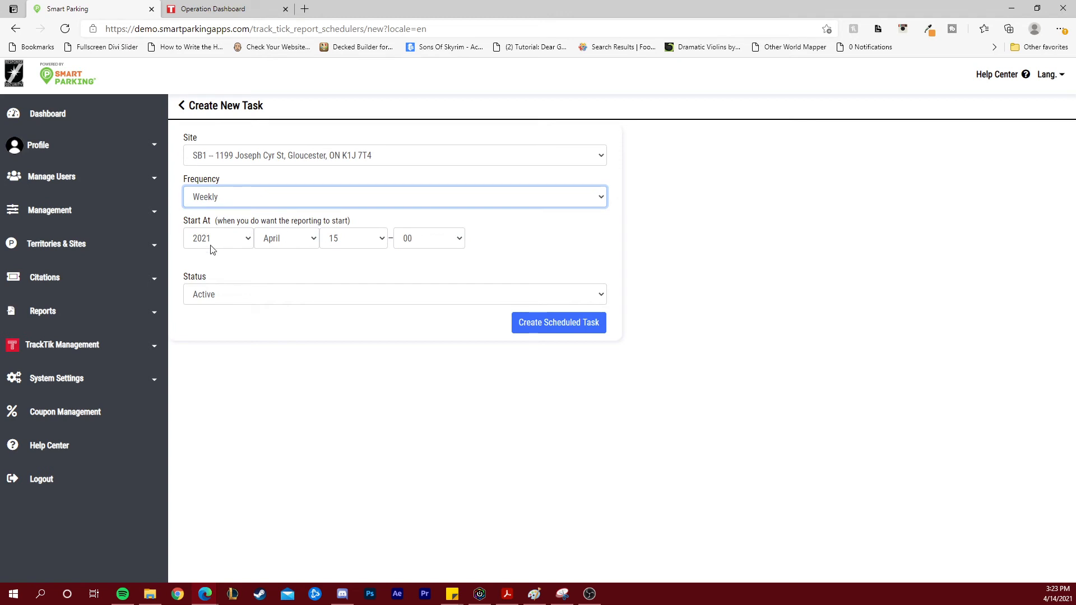
mouse_move(379, 248)
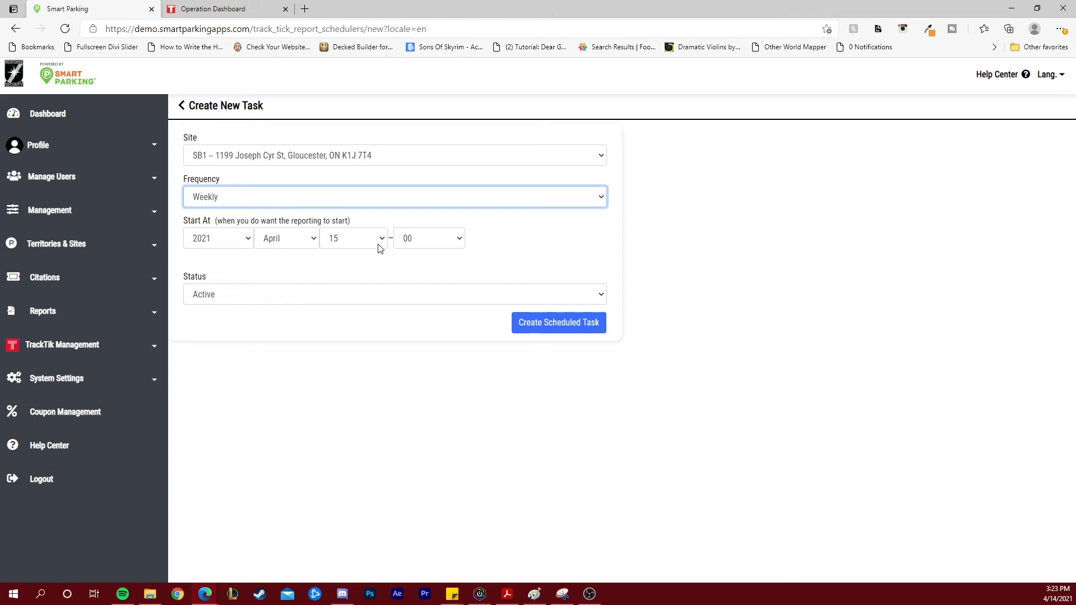
mouse_move(279, 262)
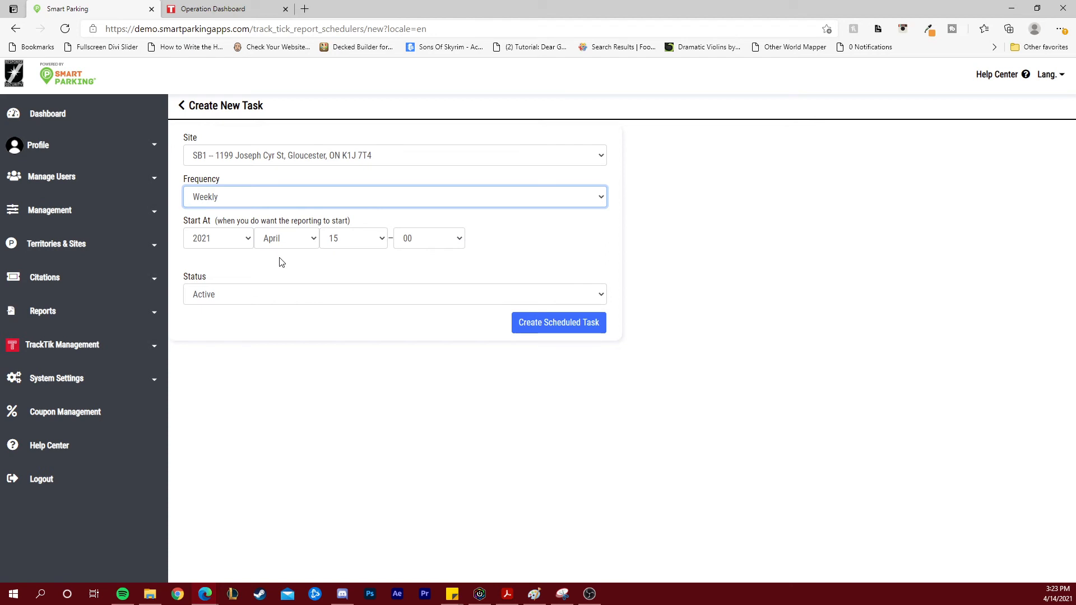
left_click(558, 323)
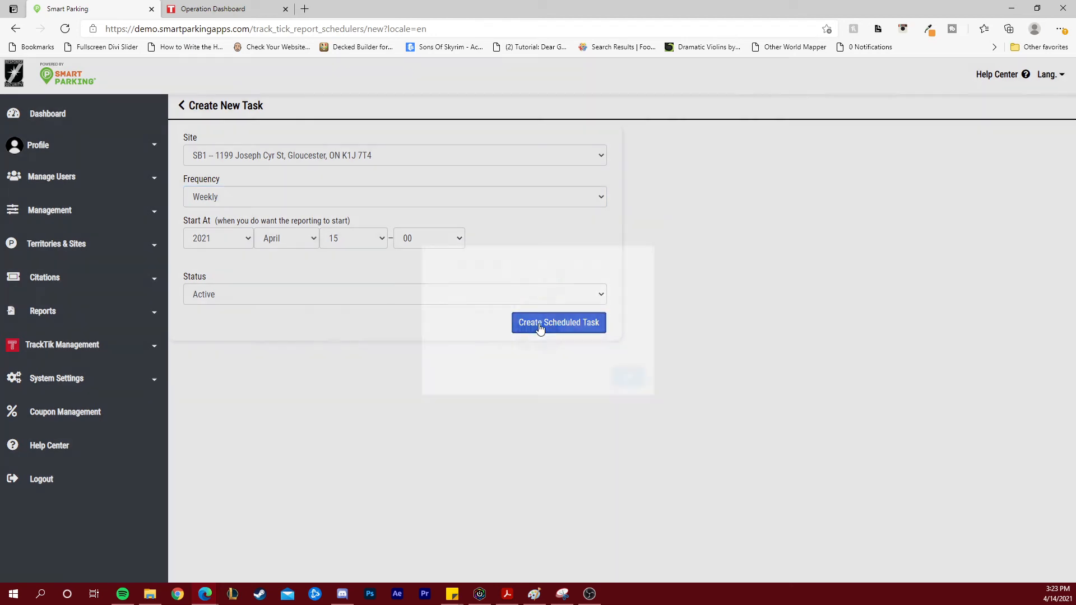
left_click(558, 323)
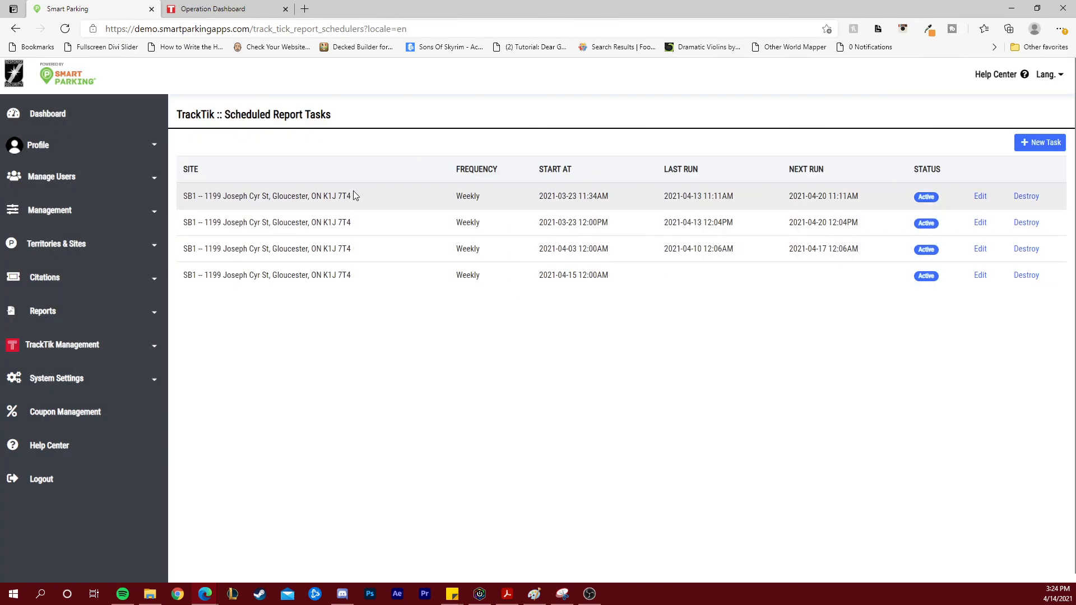
mouse_move(343, 199)
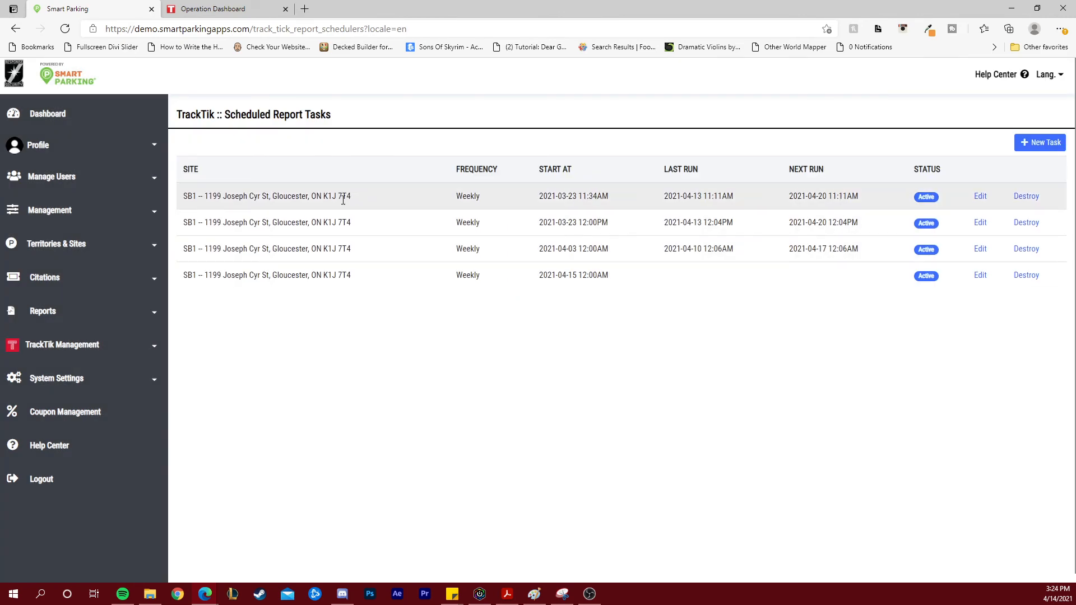
left_click(213, 9)
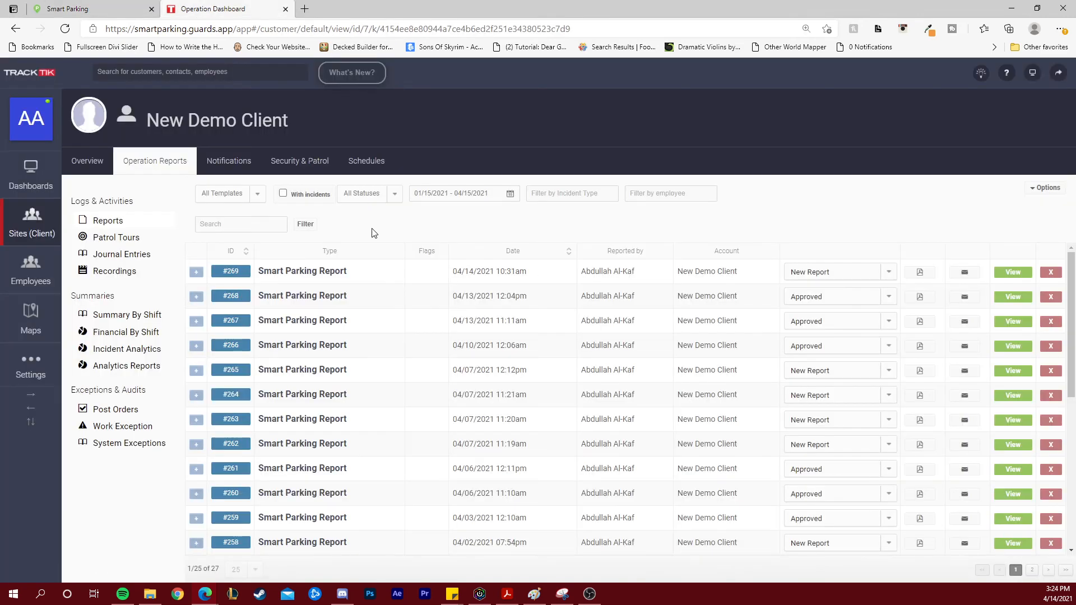